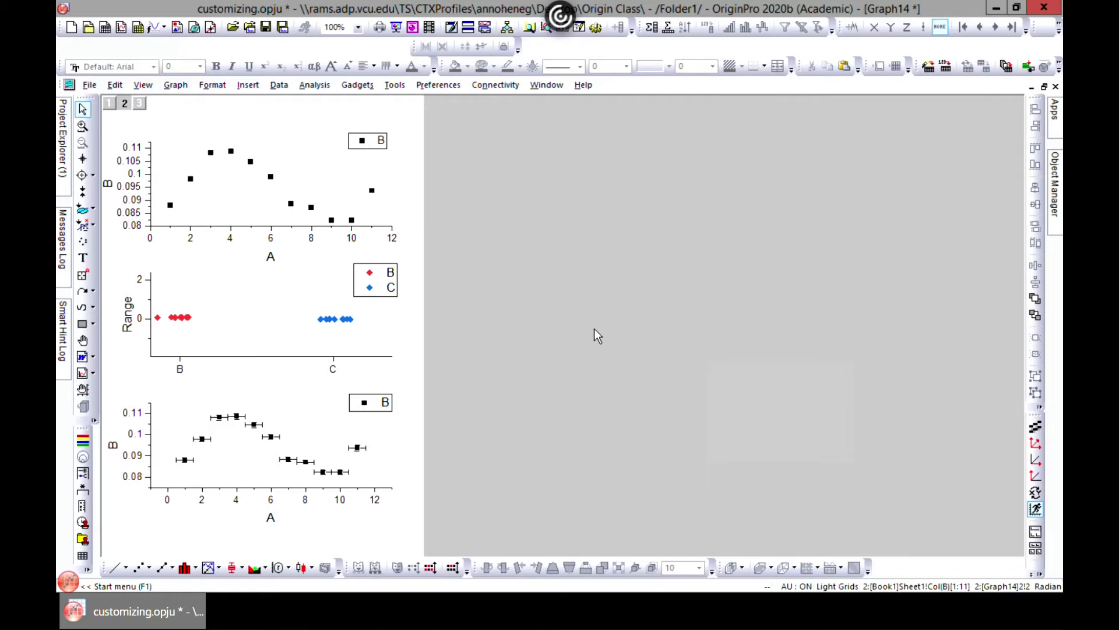
mouse_move(191, 195)
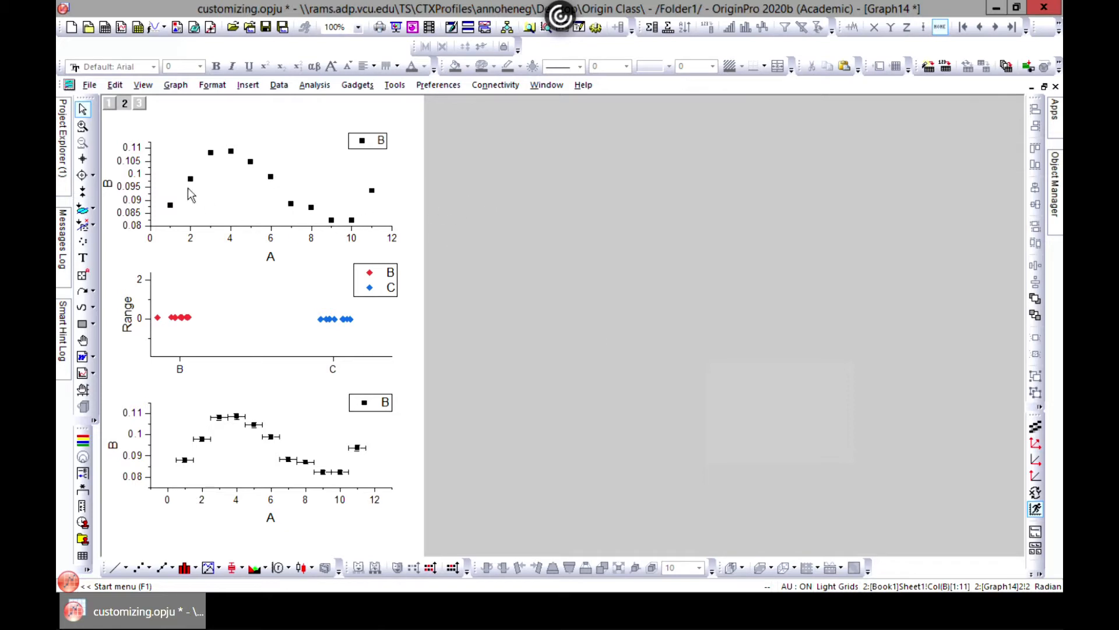
mouse_move(224, 301)
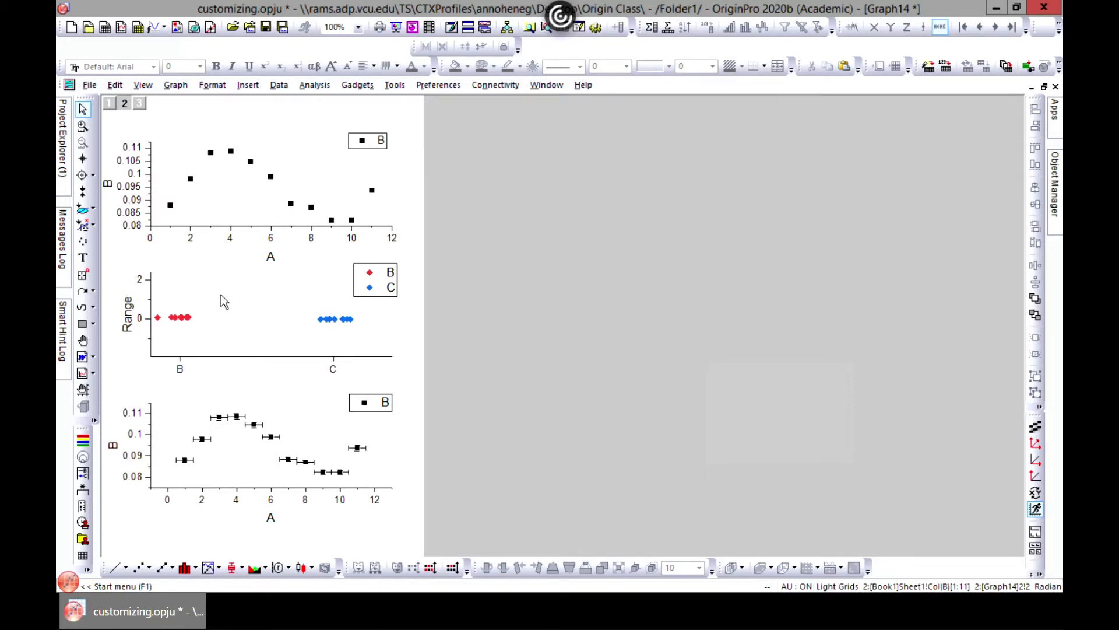
mouse_move(1012, 104)
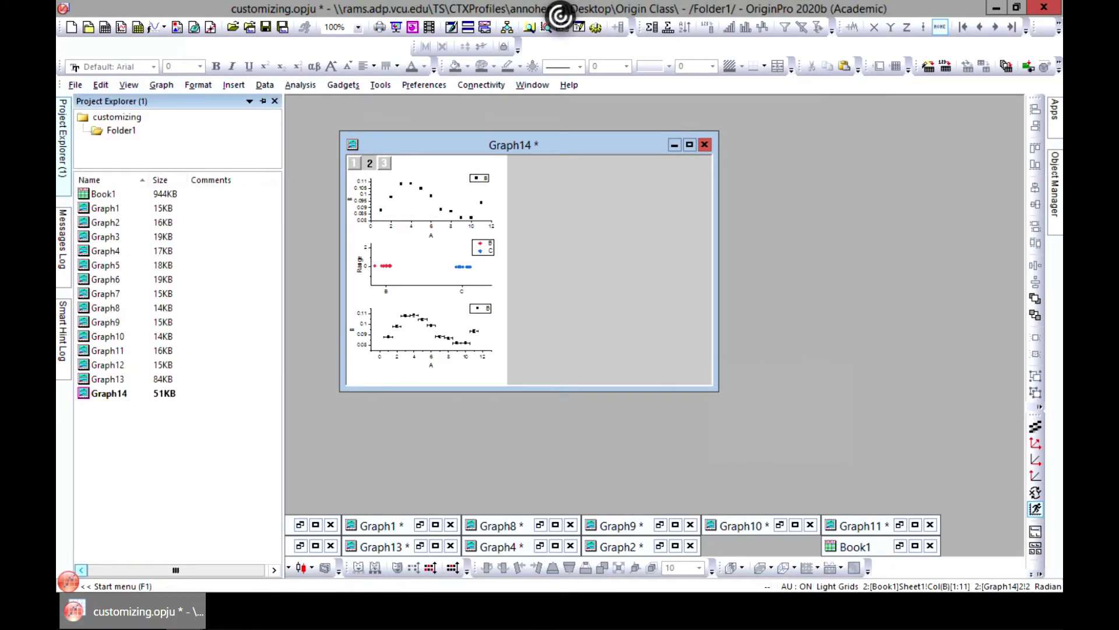
- Open Book1 and plot columns B and C as lines against A in Graph15
double_click(102, 194)
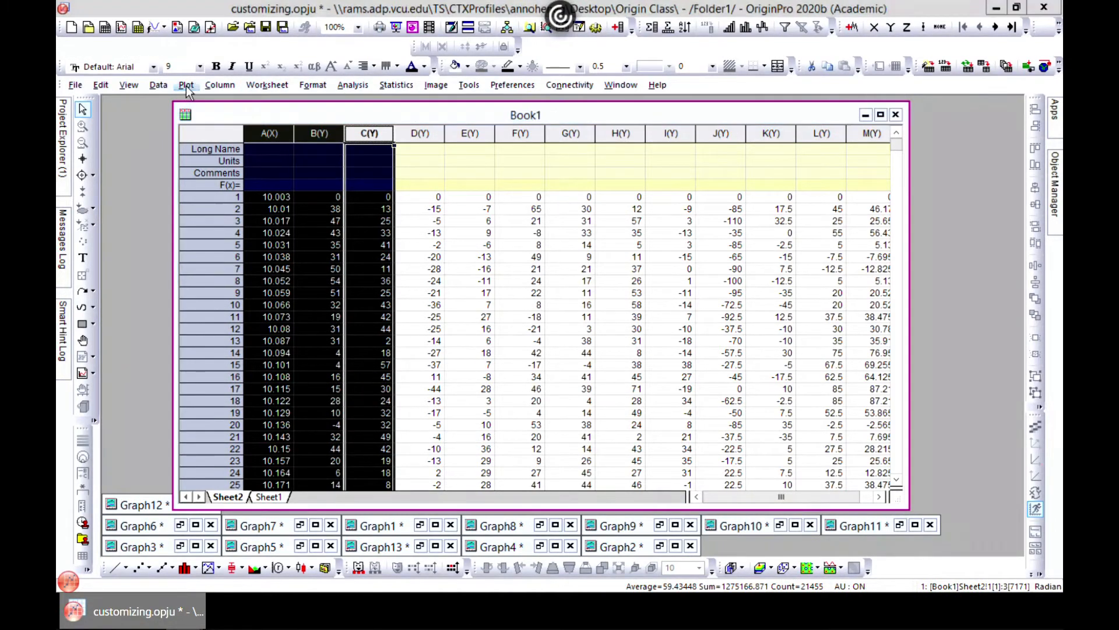
click(186, 84)
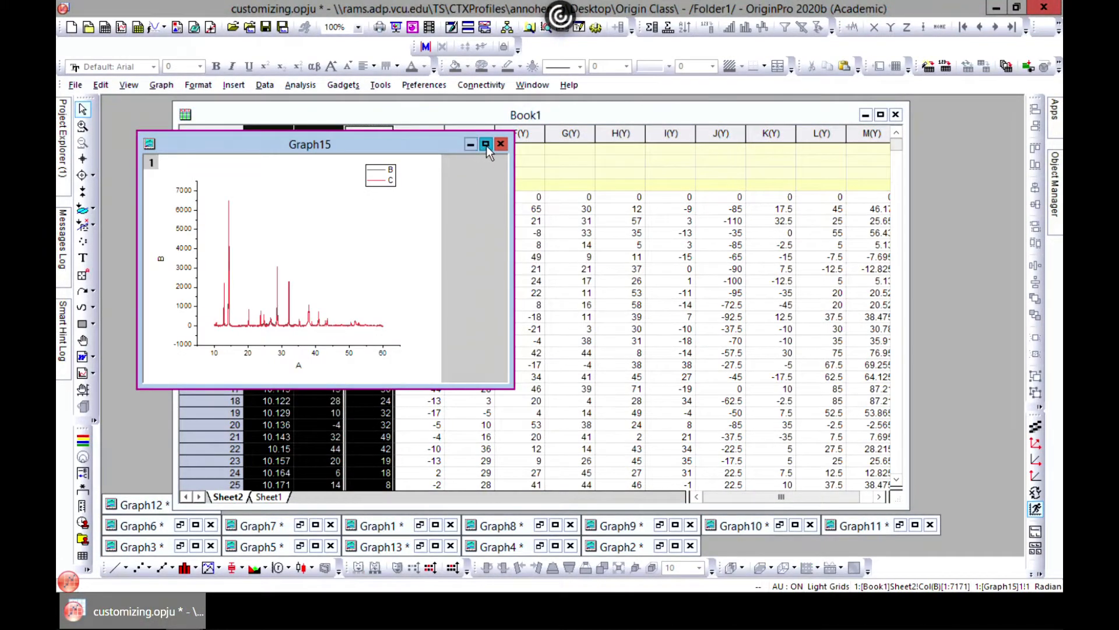
- Maximize Graph15 and select the Enlarger tool for zooming a region
click(486, 144)
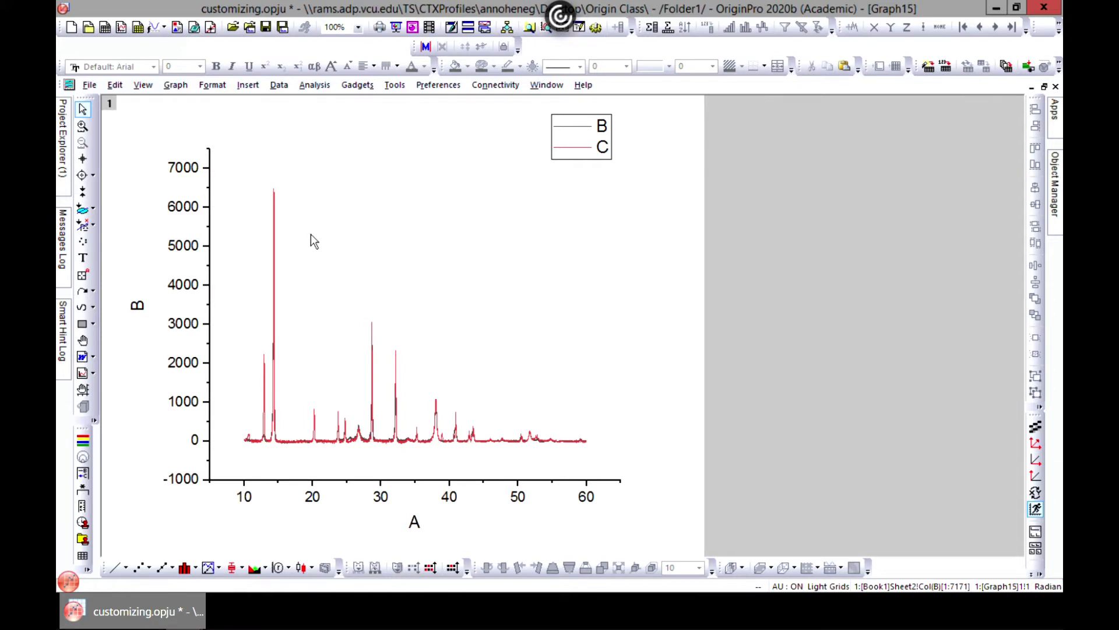
mouse_move(250, 493)
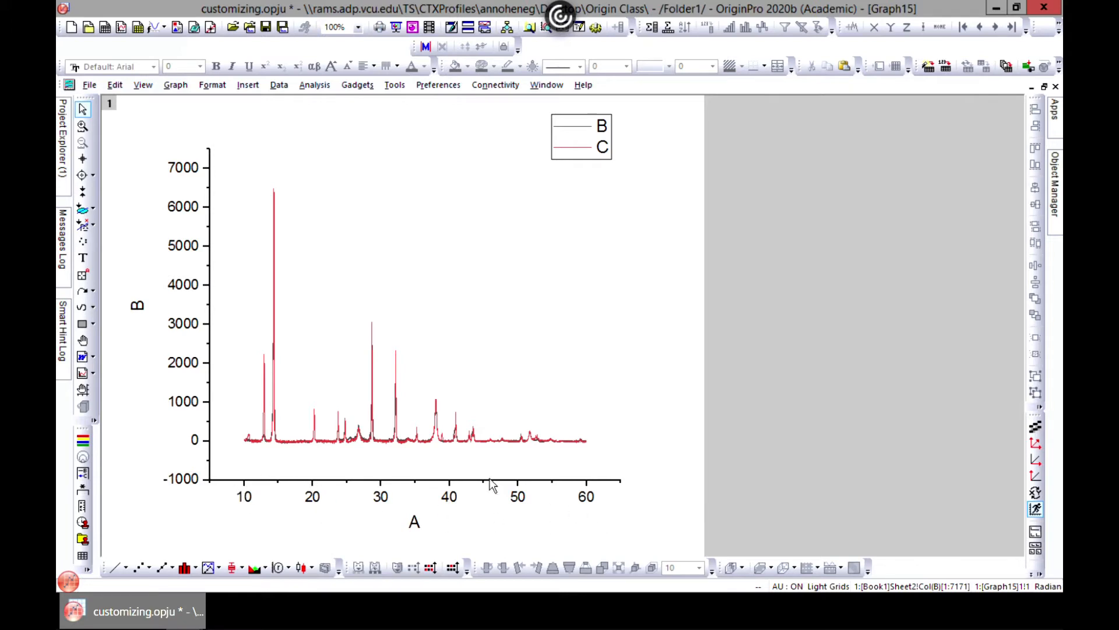
mouse_move(255, 436)
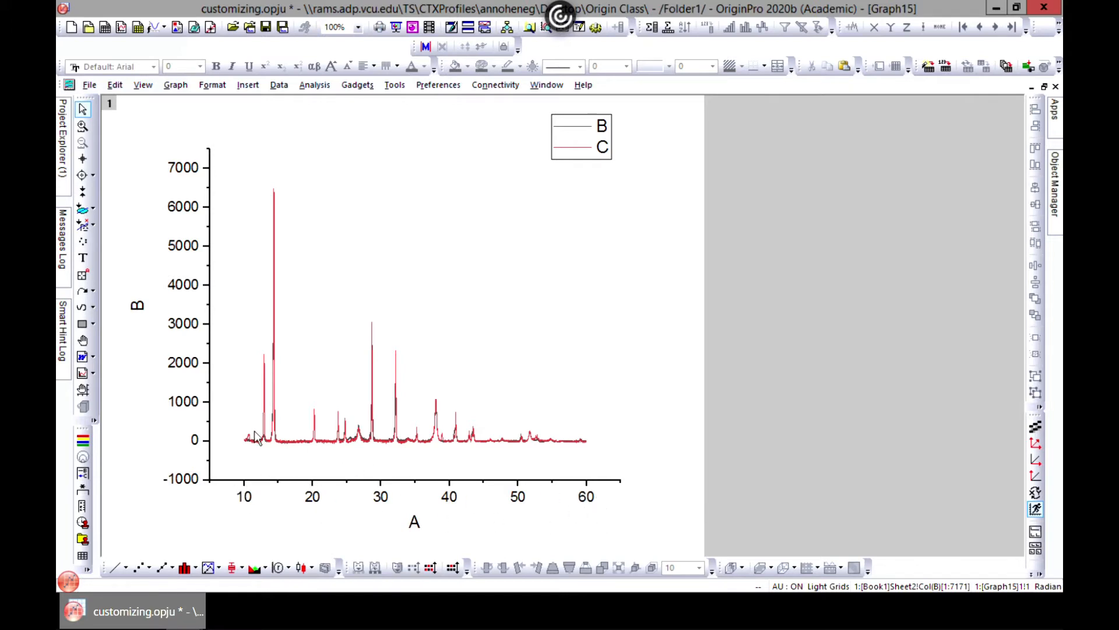
mouse_move(320, 454)
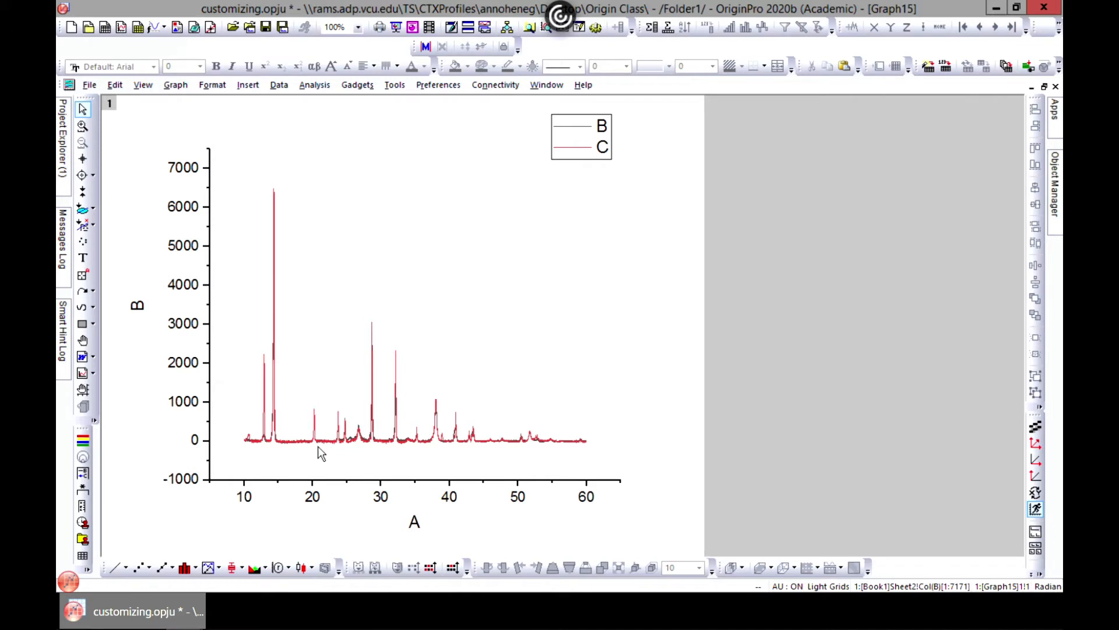
mouse_move(314, 449)
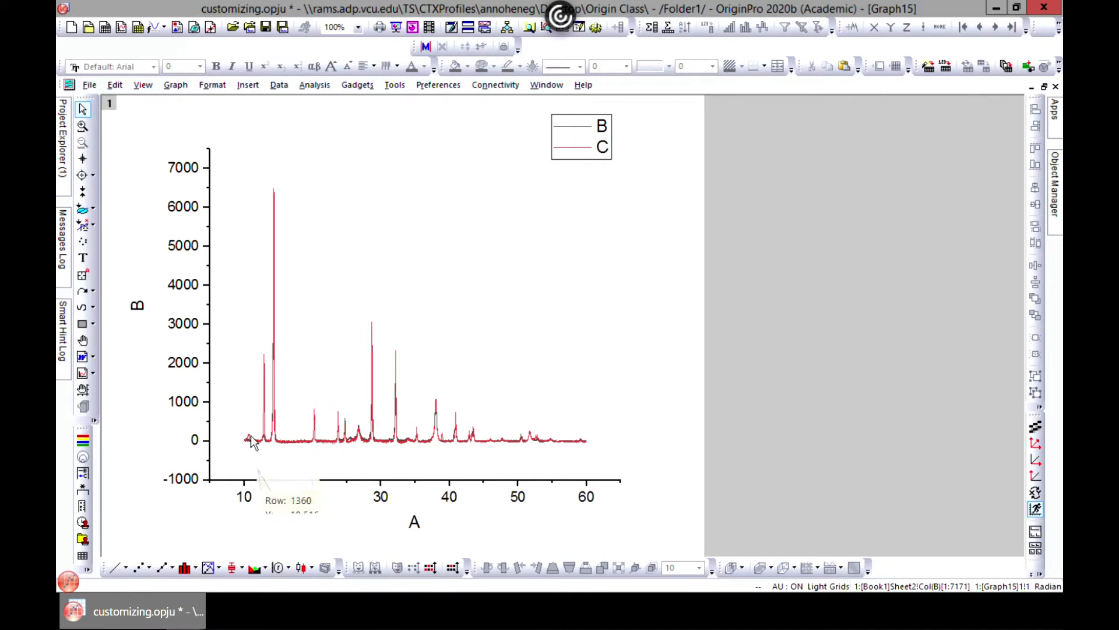
mouse_move(292, 269)
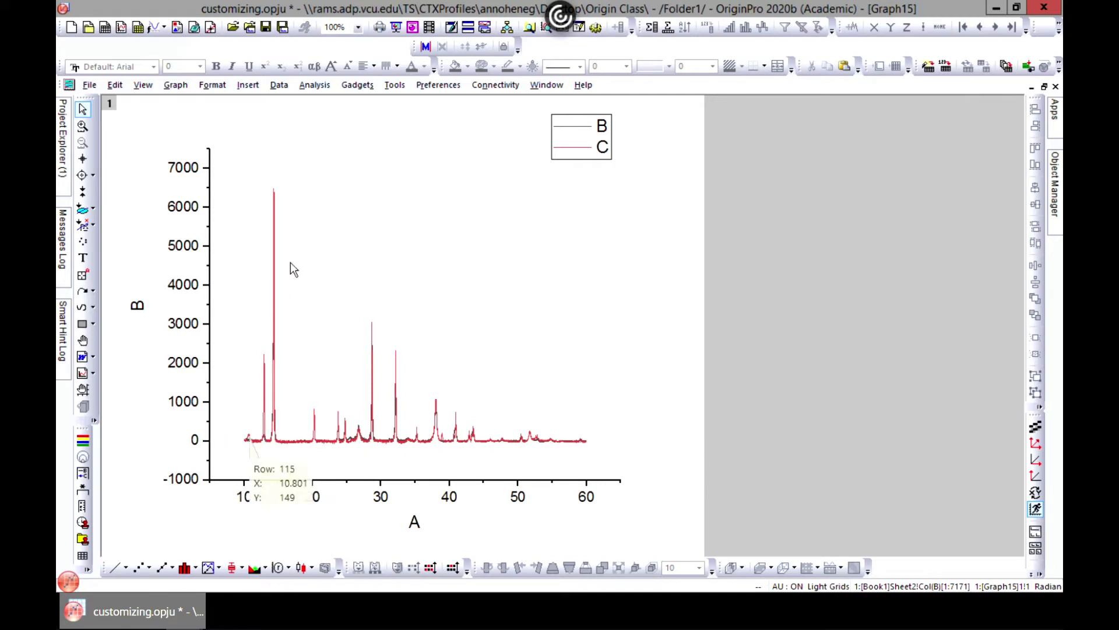
mouse_move(564, 451)
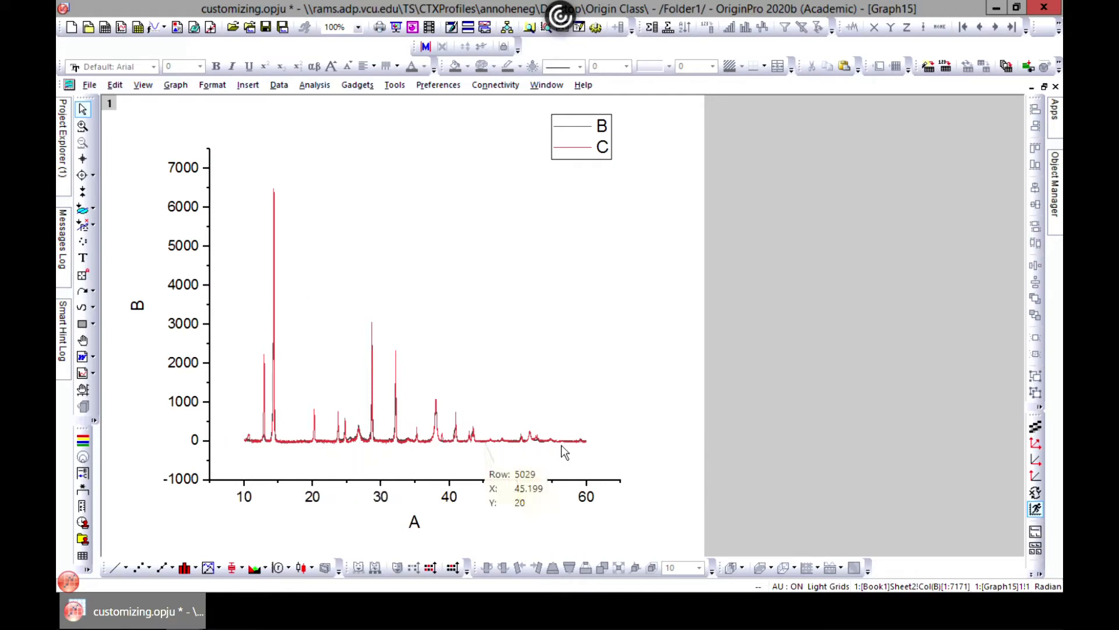
mouse_move(311, 437)
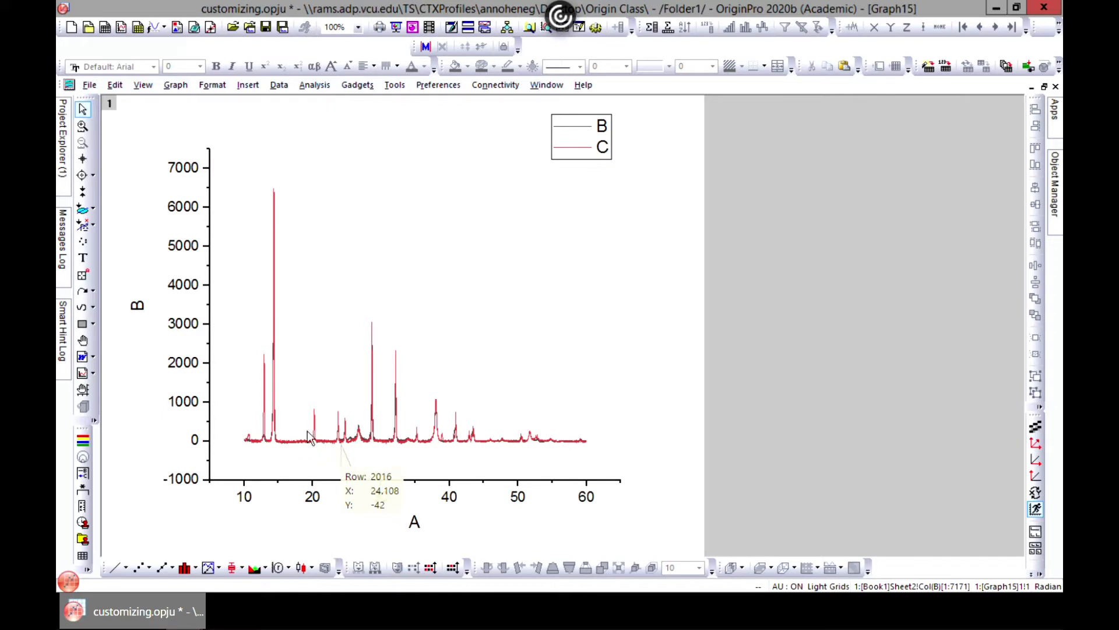
mouse_move(316, 417)
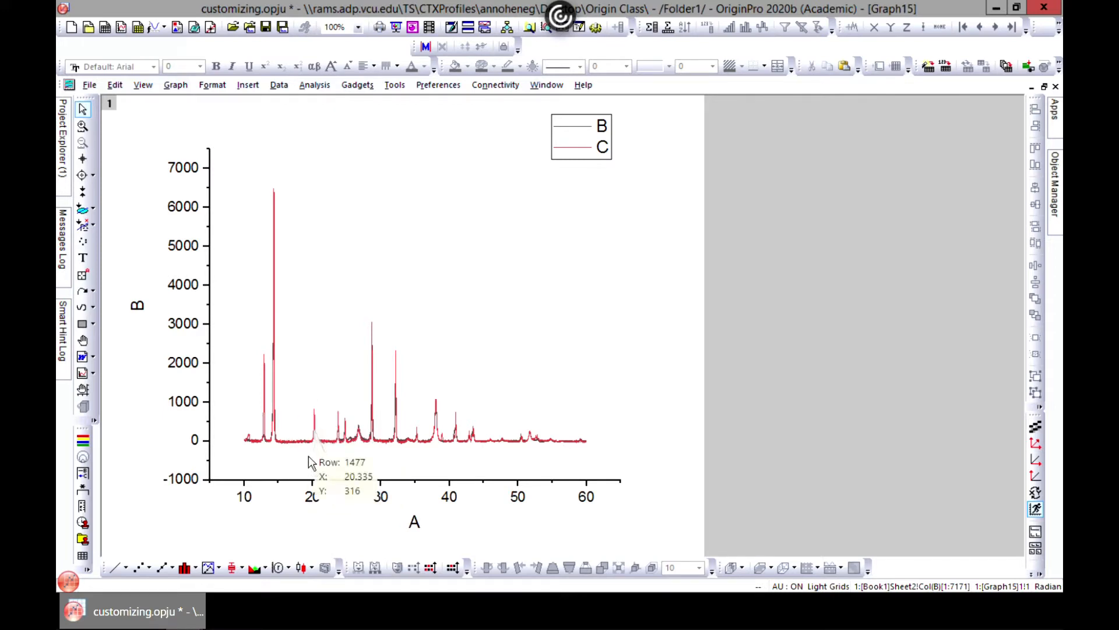
mouse_move(410, 298)
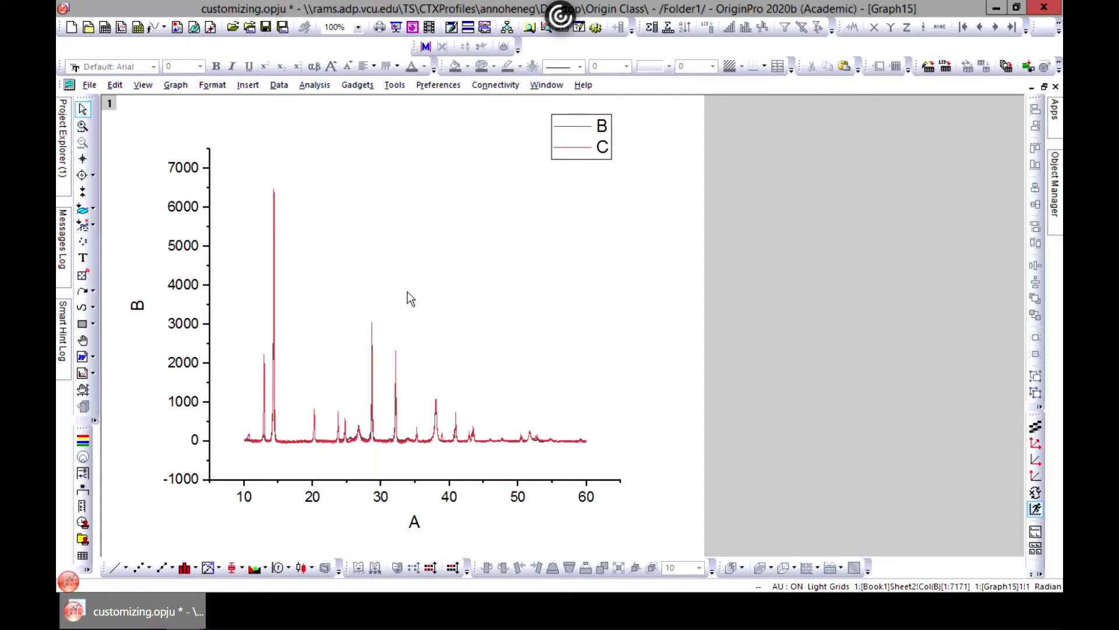
mouse_move(305, 248)
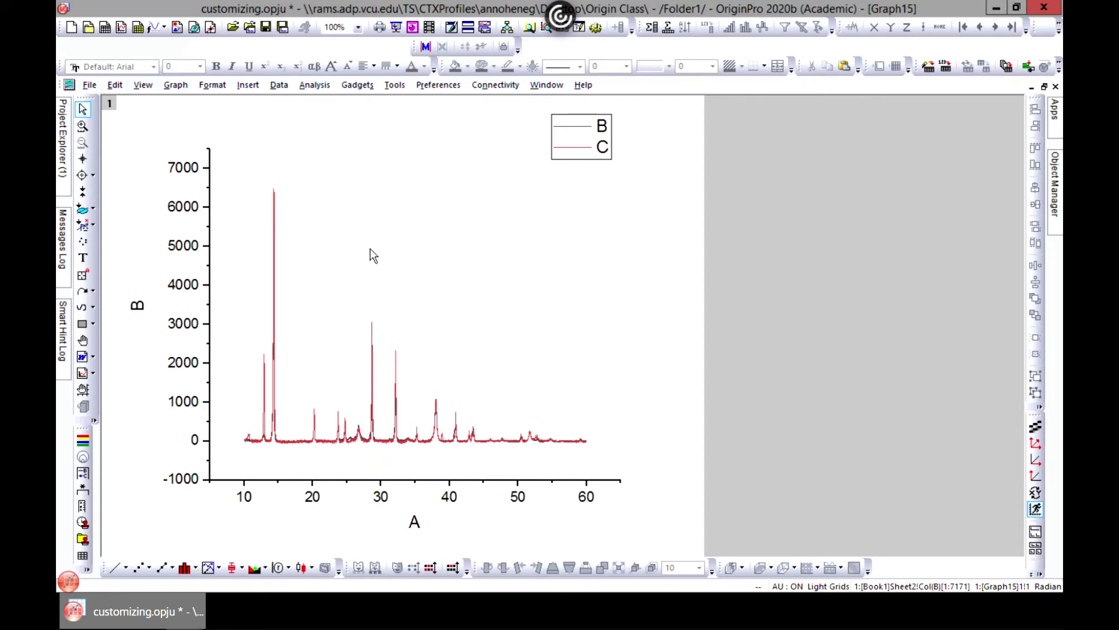
mouse_move(377, 280)
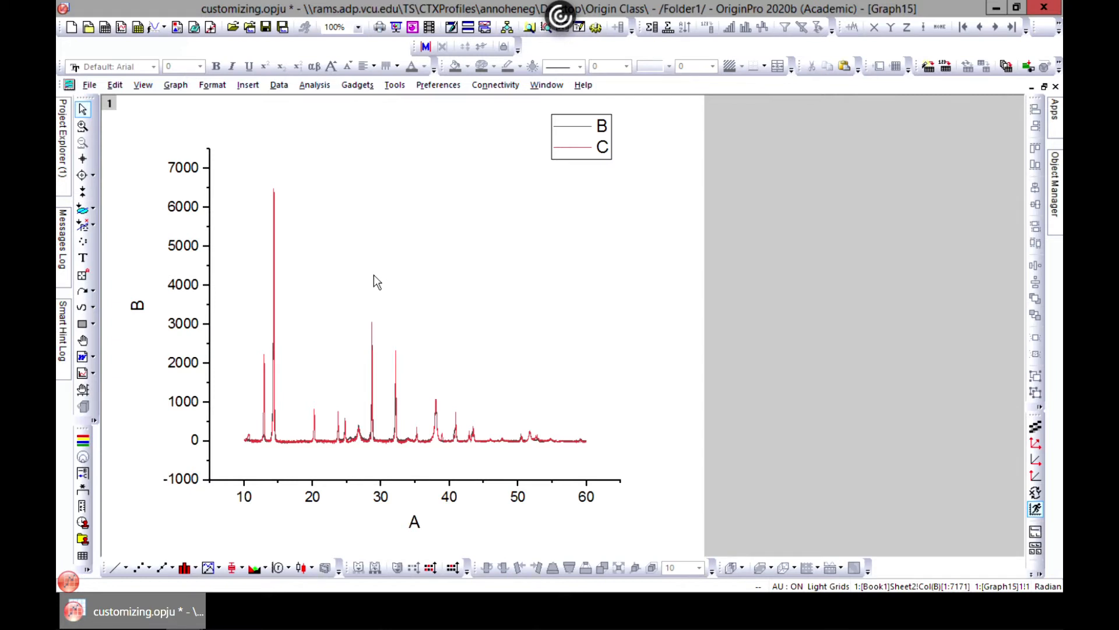
mouse_move(385, 264)
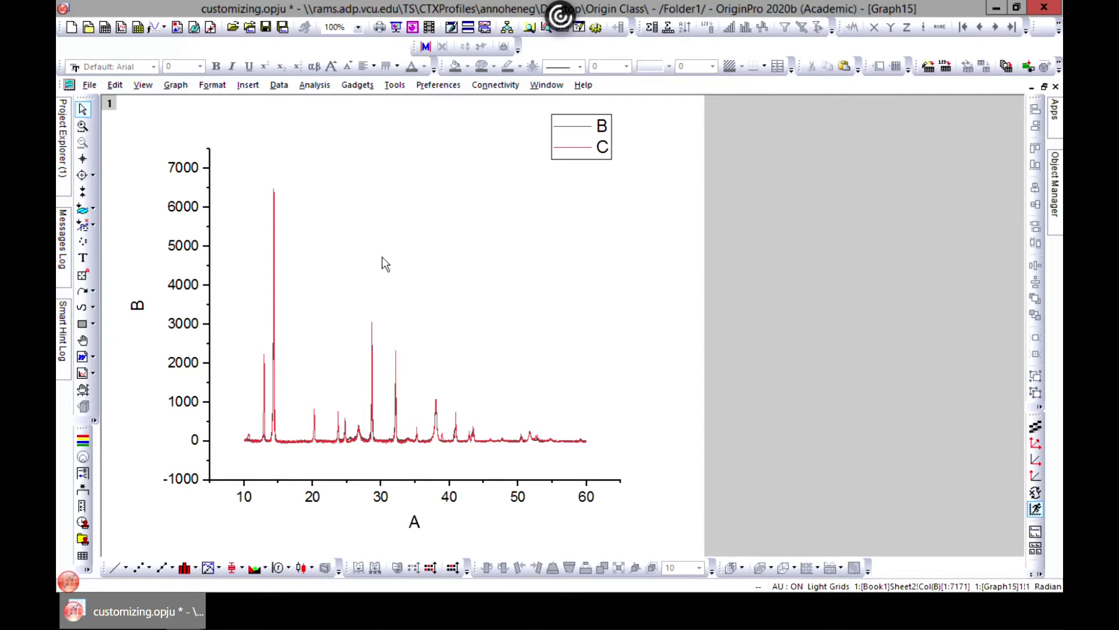
click(82, 108)
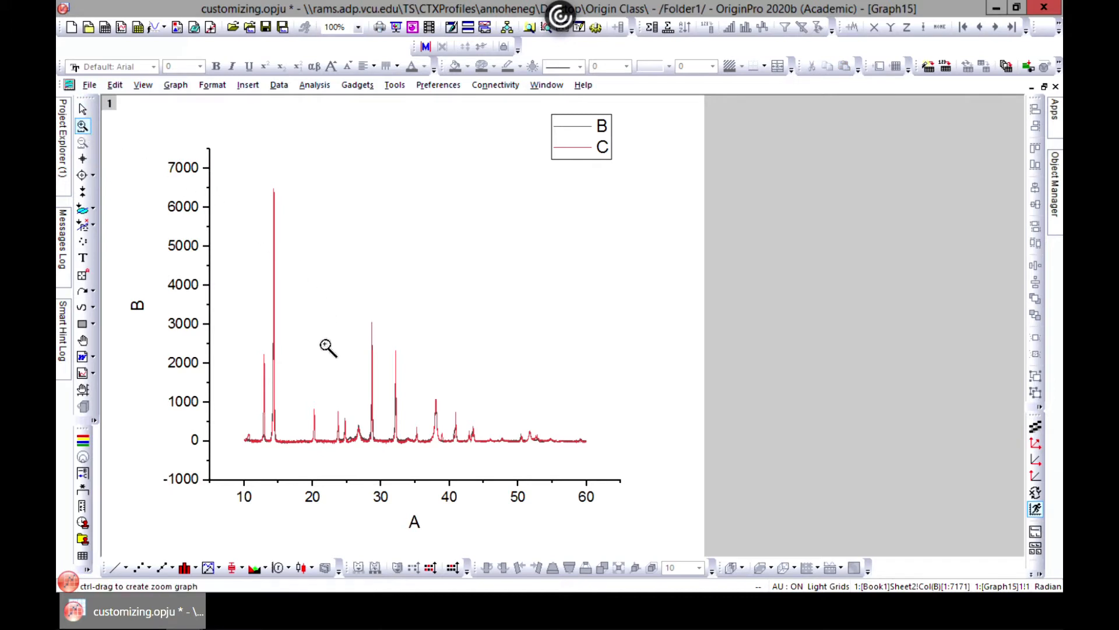
mouse_move(303, 396)
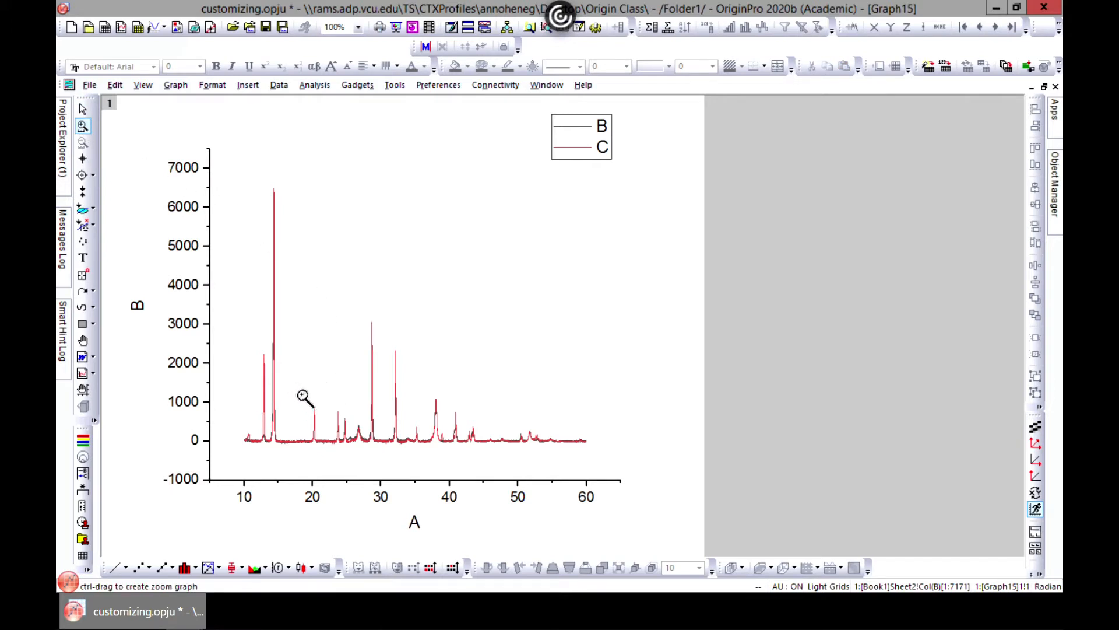
- Enlarge the peak near A≈20 into a new Enlarged1 zoom graph
drag(303, 395, 329, 457)
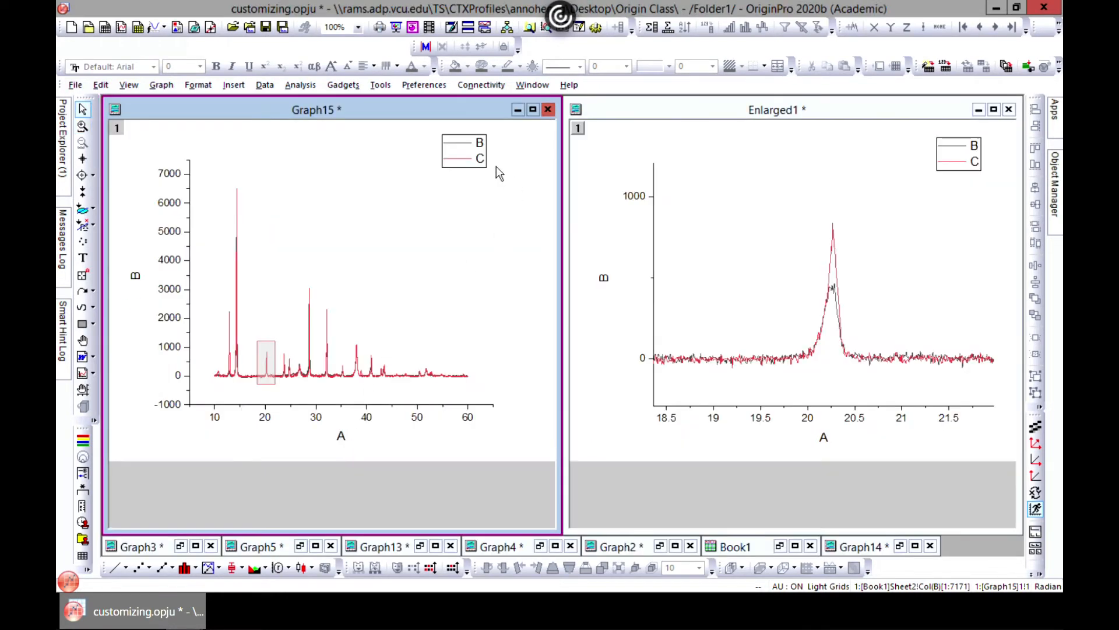
mouse_move(668, 286)
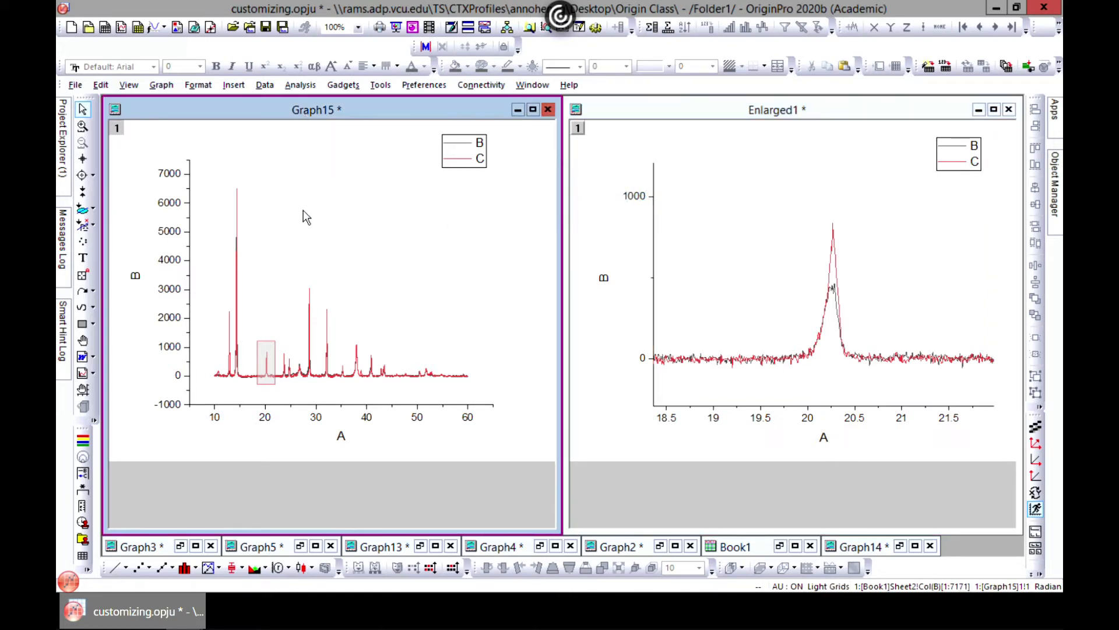
mouse_move(299, 151)
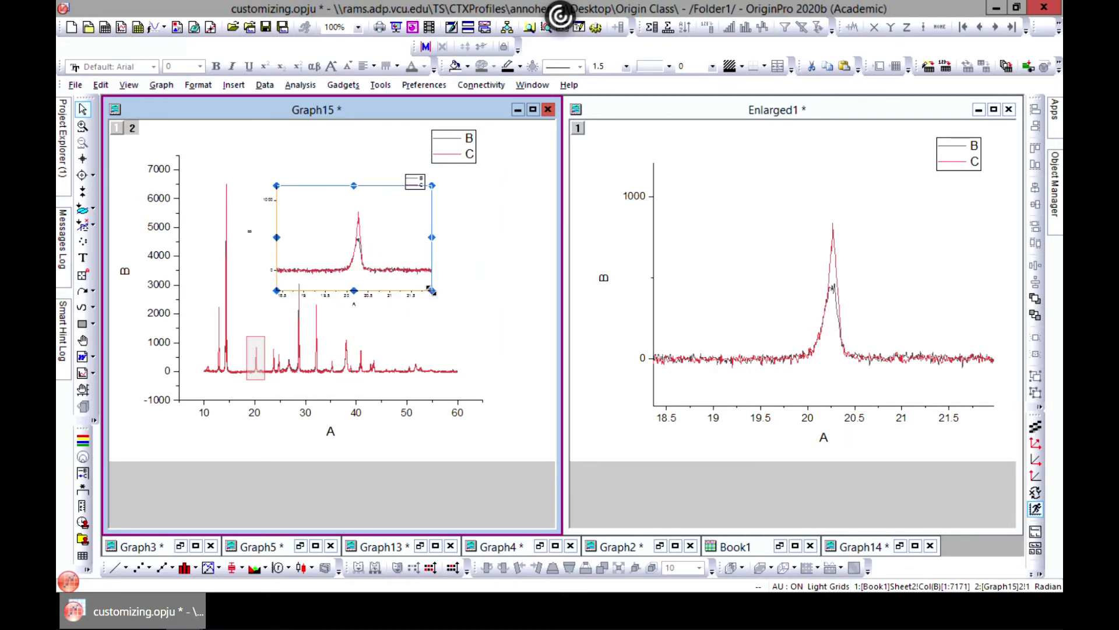
mouse_move(411, 300)
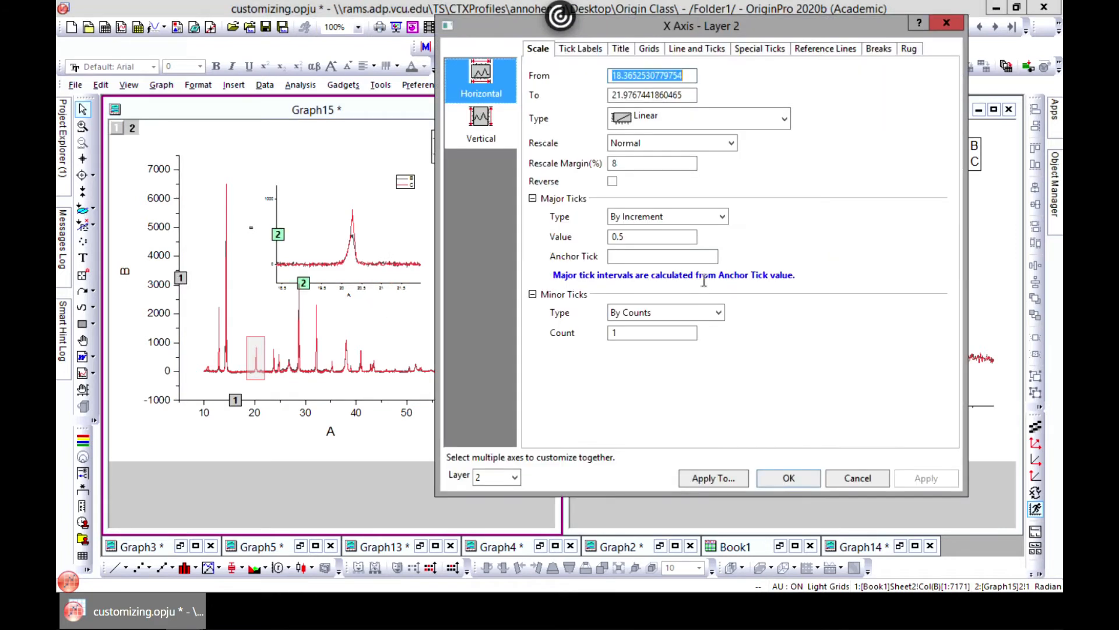
mouse_move(311, 234)
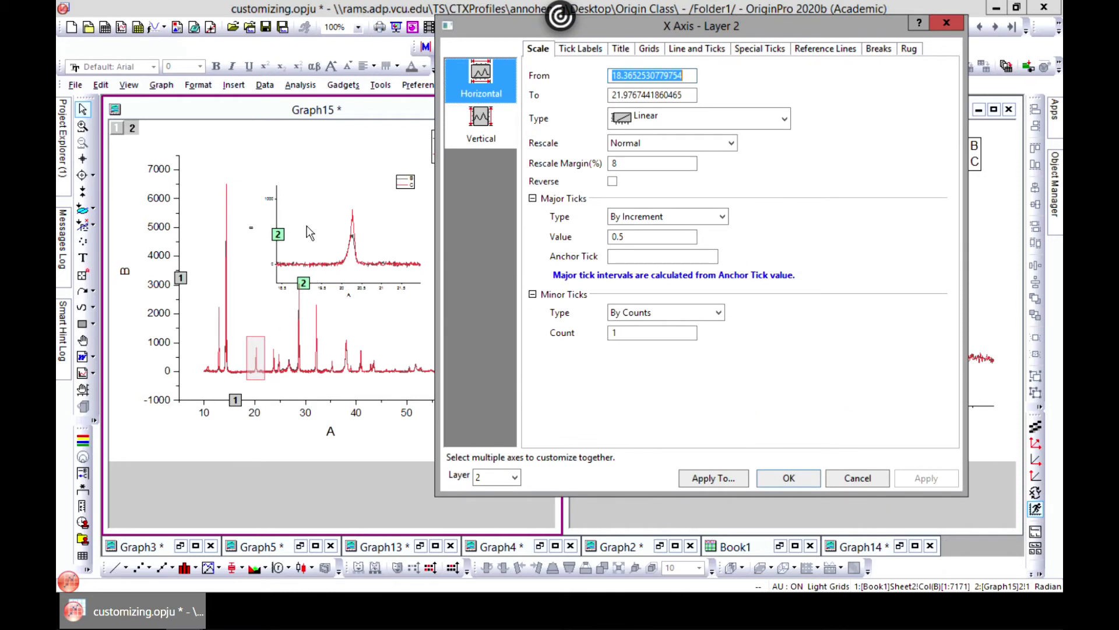
- Compare the X axis settings for layers 2 and 1, then cancel without changes
click(496, 477)
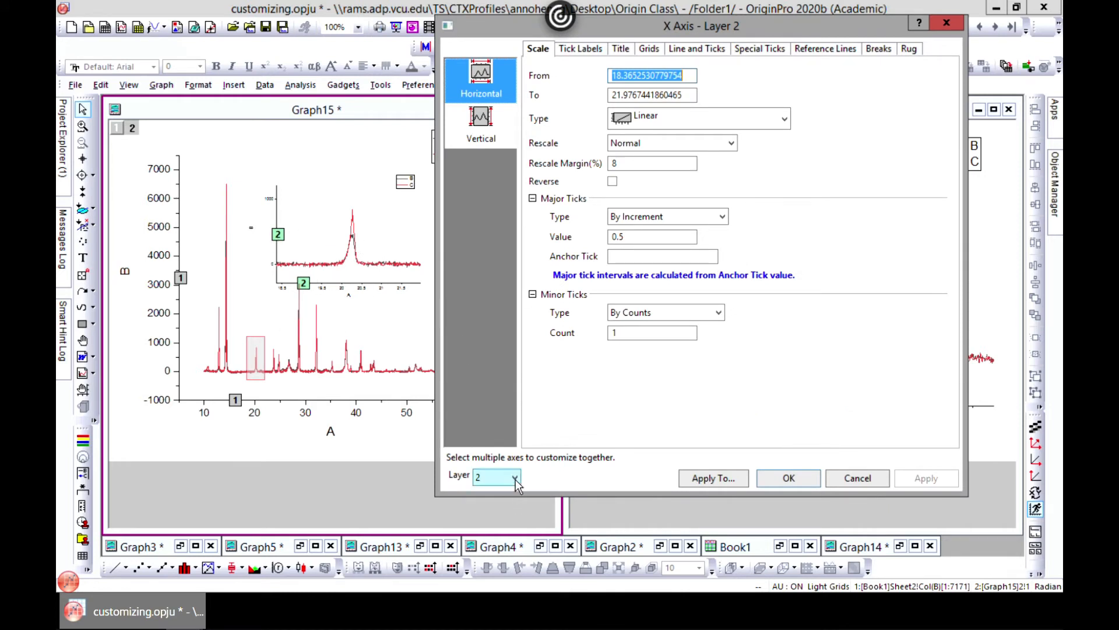
click(513, 476)
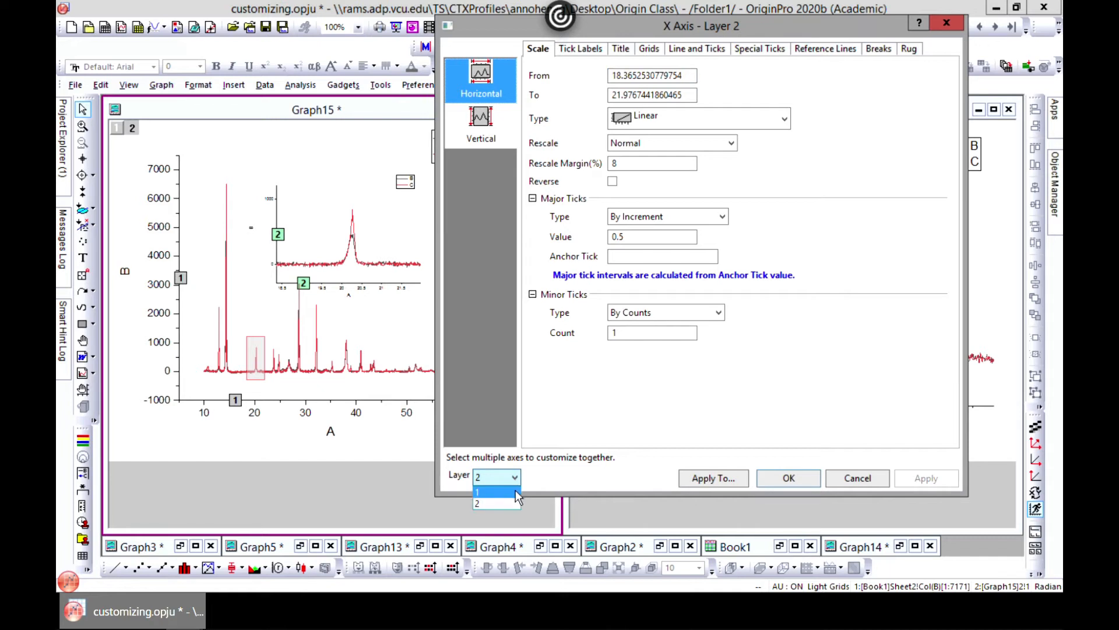
click(489, 492)
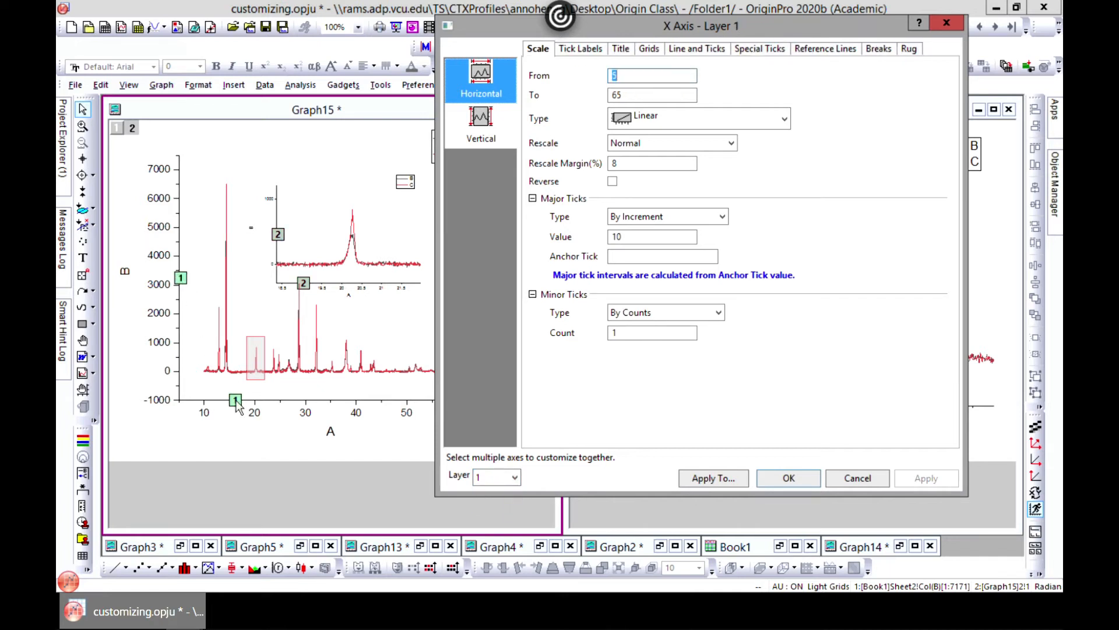
mouse_move(629, 457)
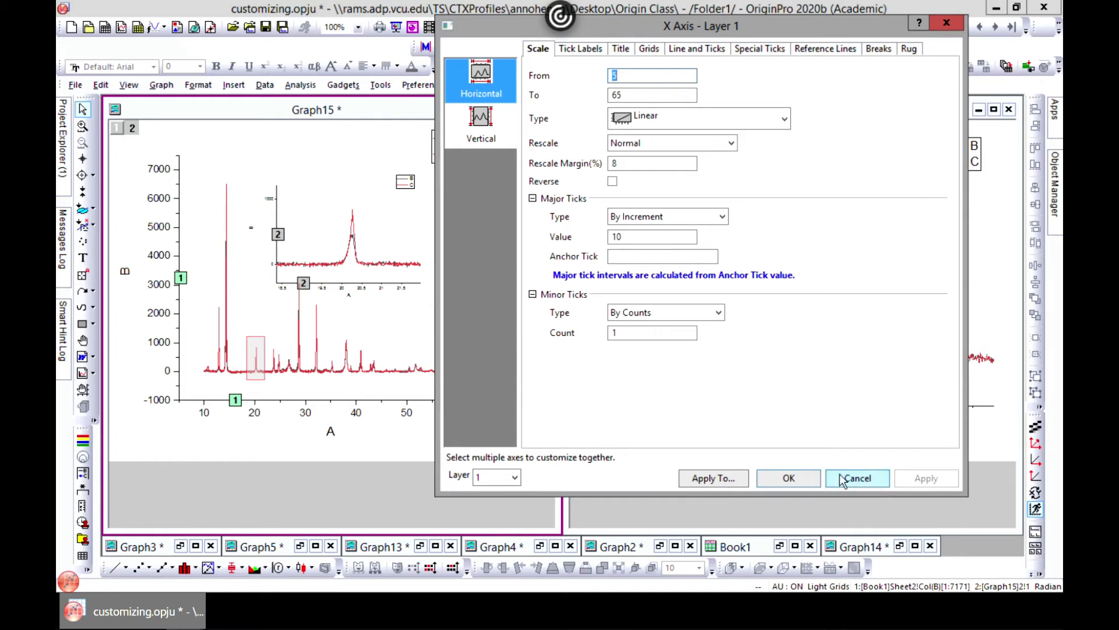
click(855, 477)
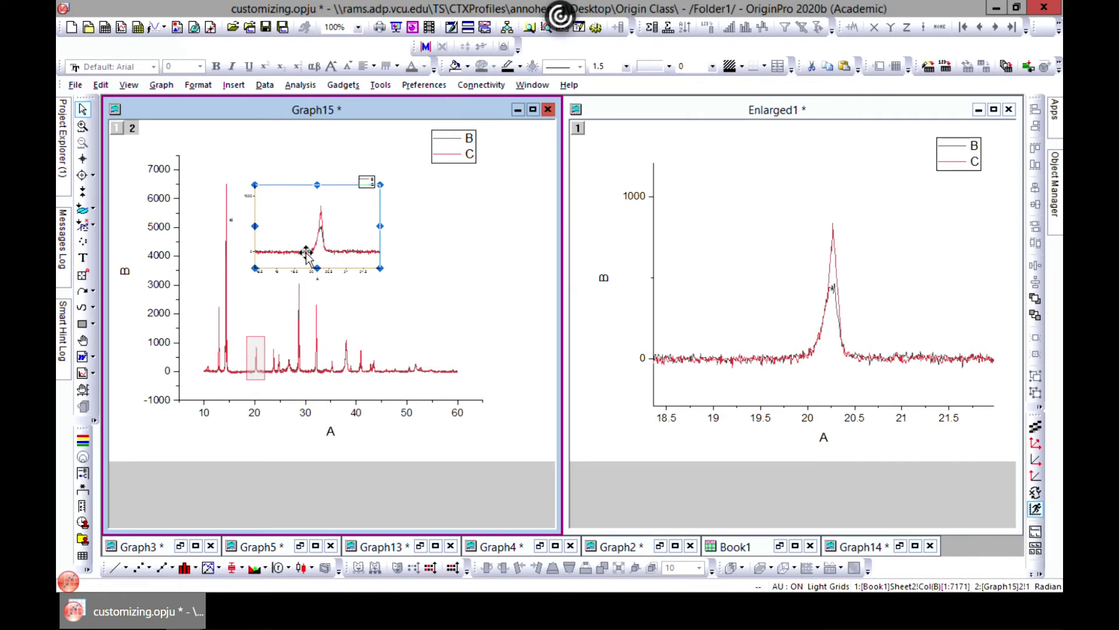
mouse_move(321, 234)
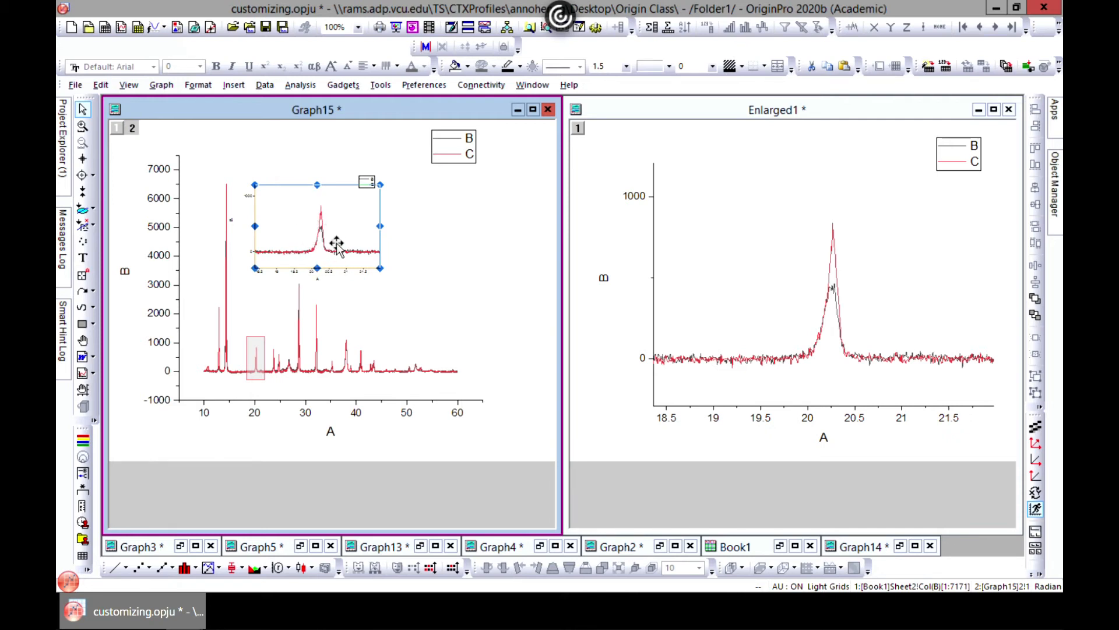
mouse_move(318, 246)
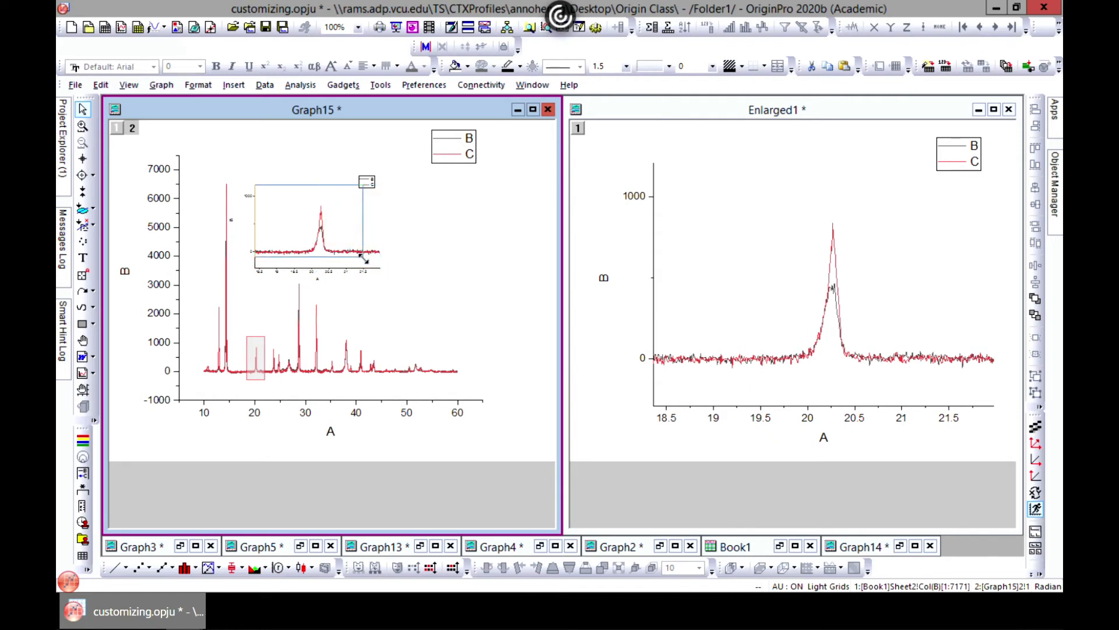
- Finish shrinking the peak inset and close the separate Enlarged1 graph window
click(315, 229)
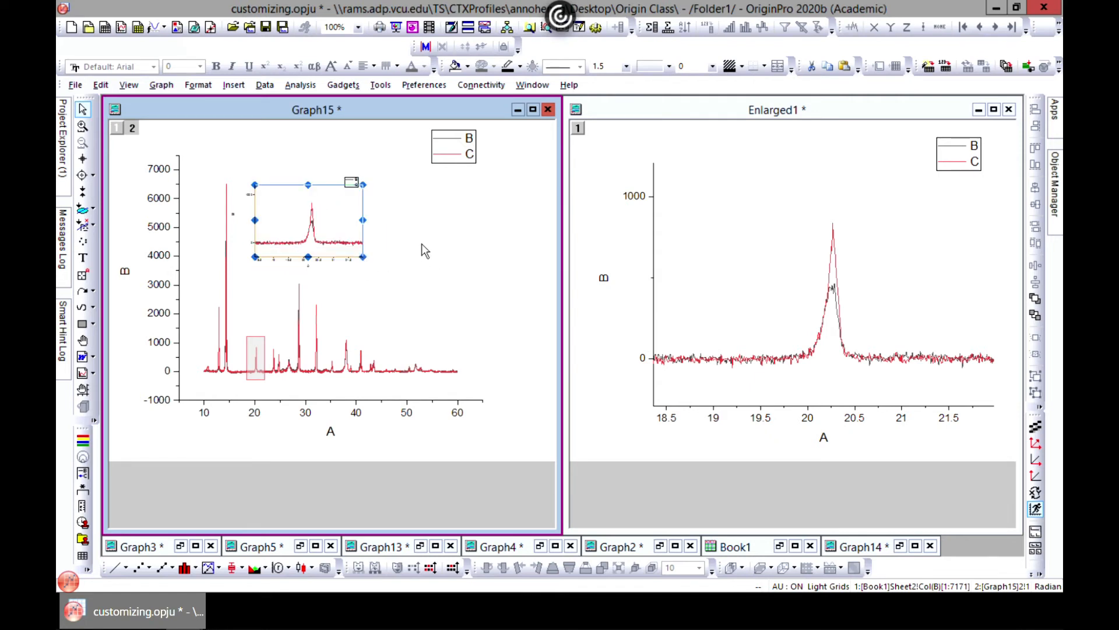
mouse_move(864, 193)
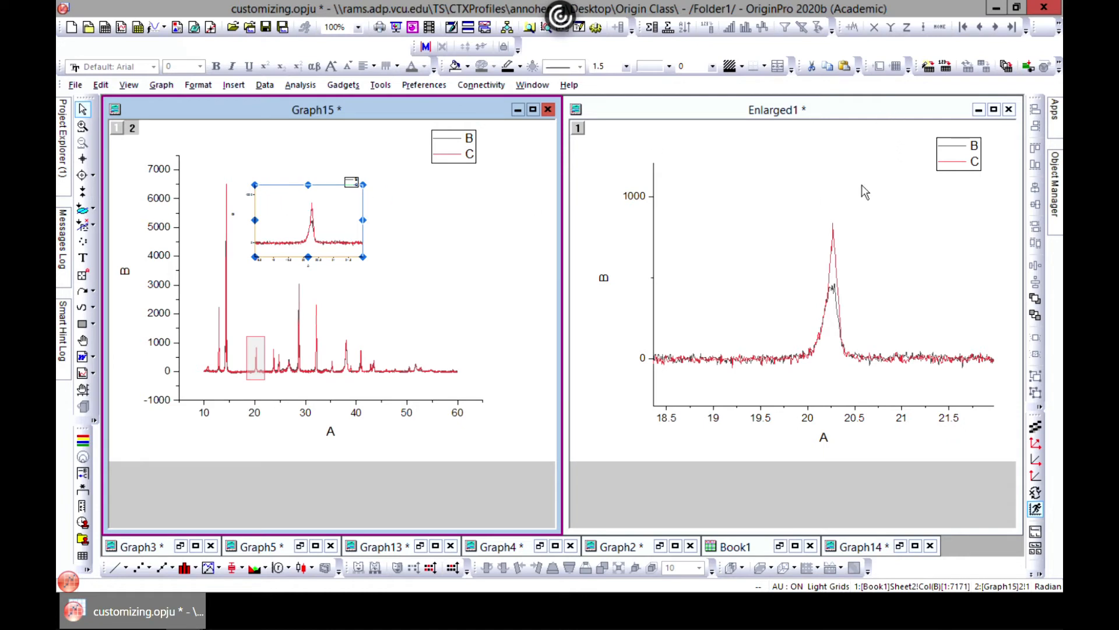
click(1008, 109)
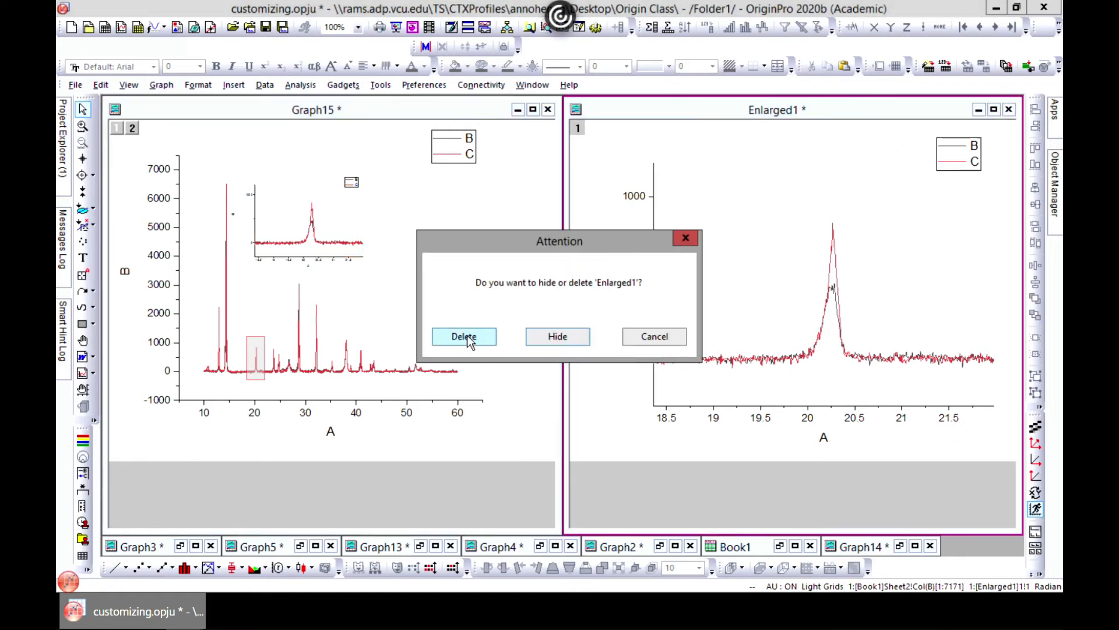
- Choose Delete in the Attention dialog to remove Enlarged1 permanently
click(463, 336)
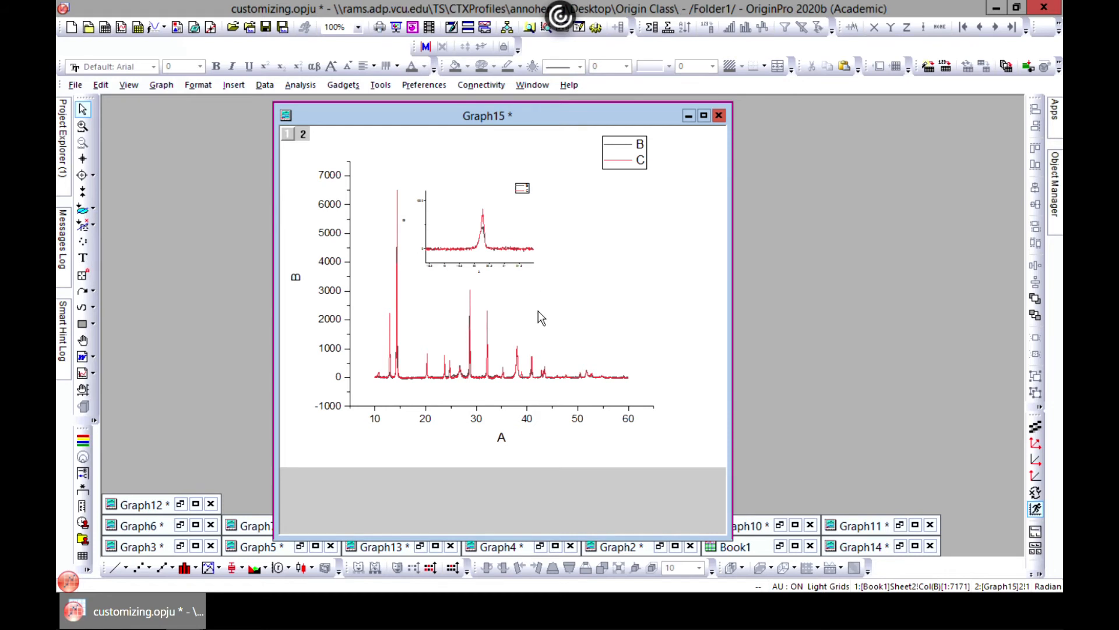
mouse_move(433, 329)
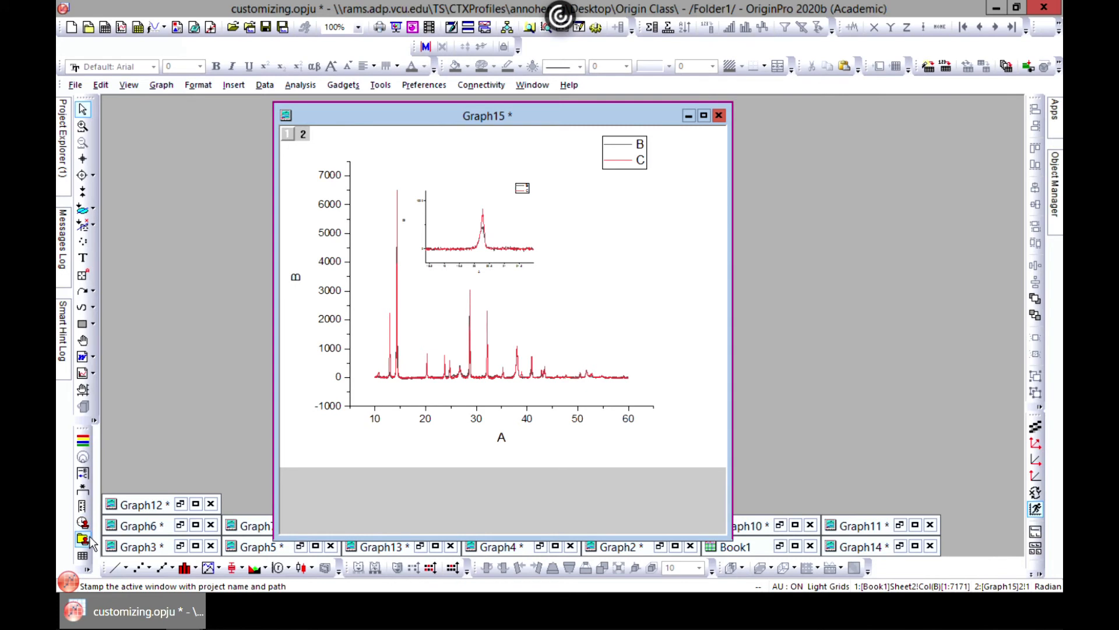
click(129, 84)
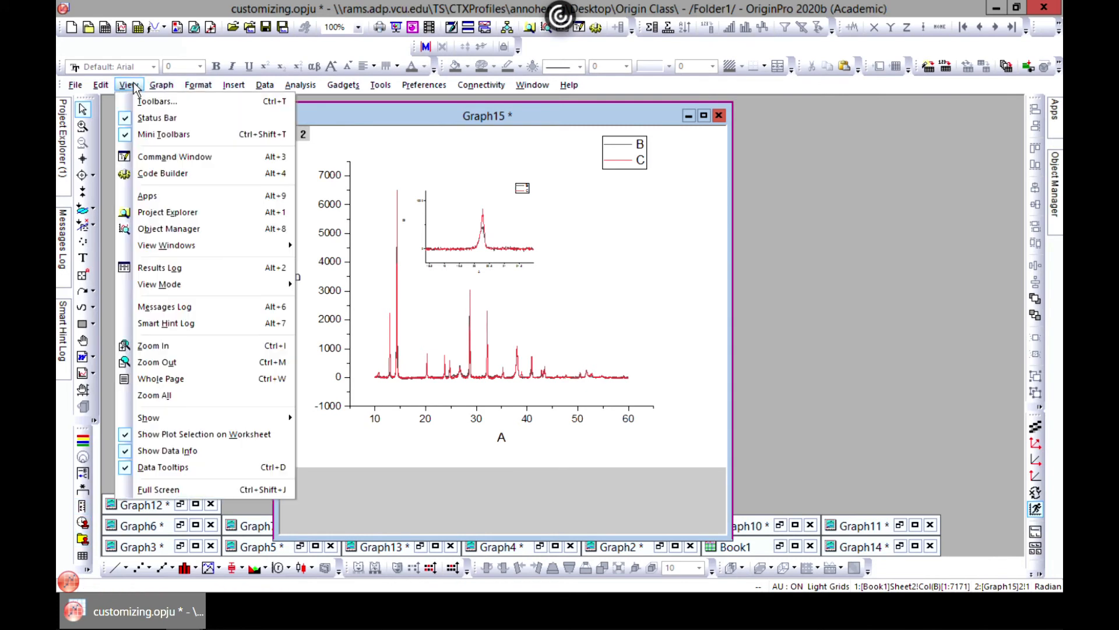
click(157, 101)
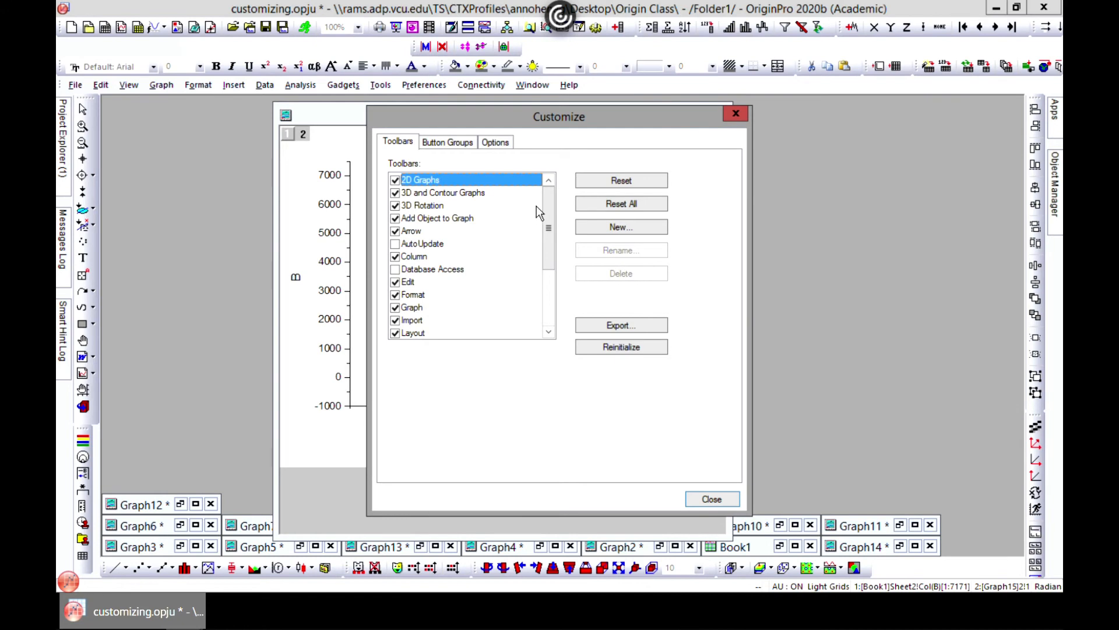
mouse_move(471, 226)
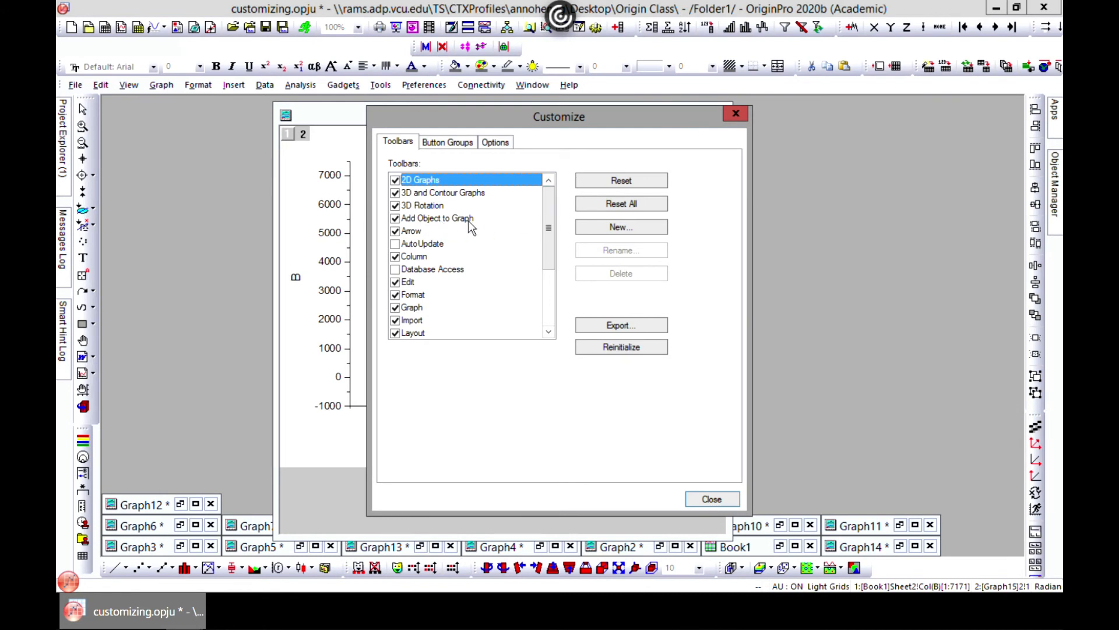
mouse_move(711, 499)
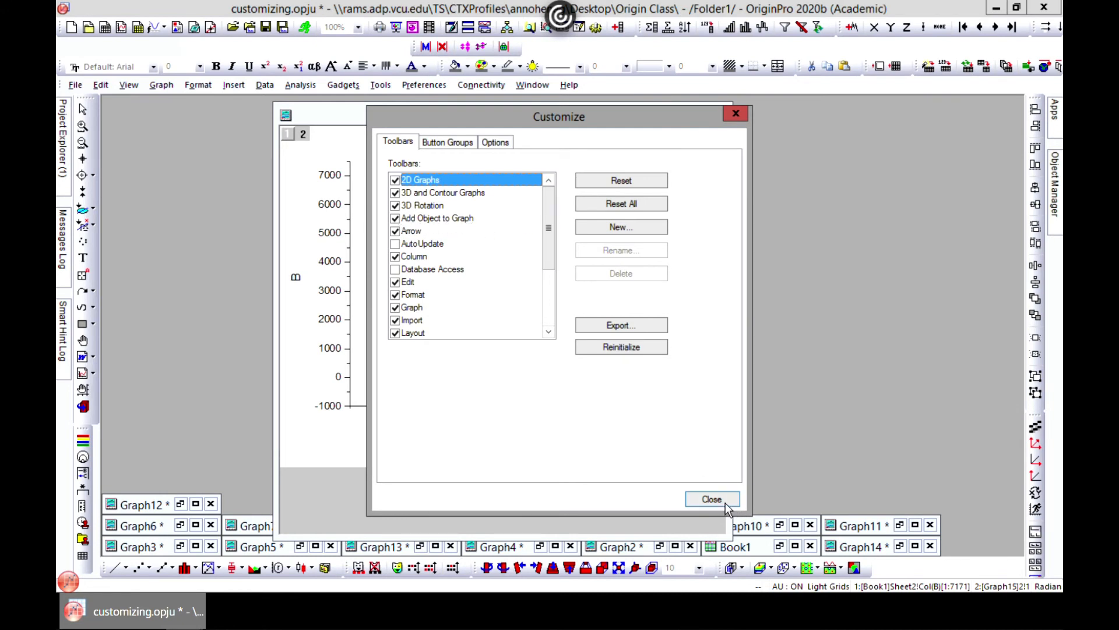
click(711, 498)
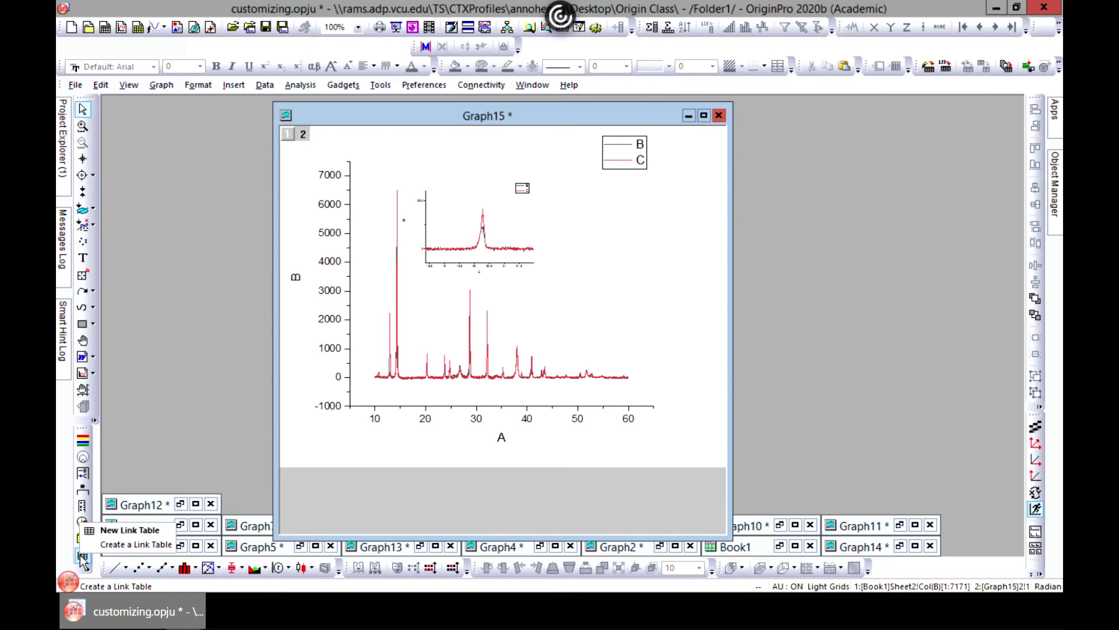
- Create a new linked table with 2 columns, 2 rows and title 'Hi'
click(136, 544)
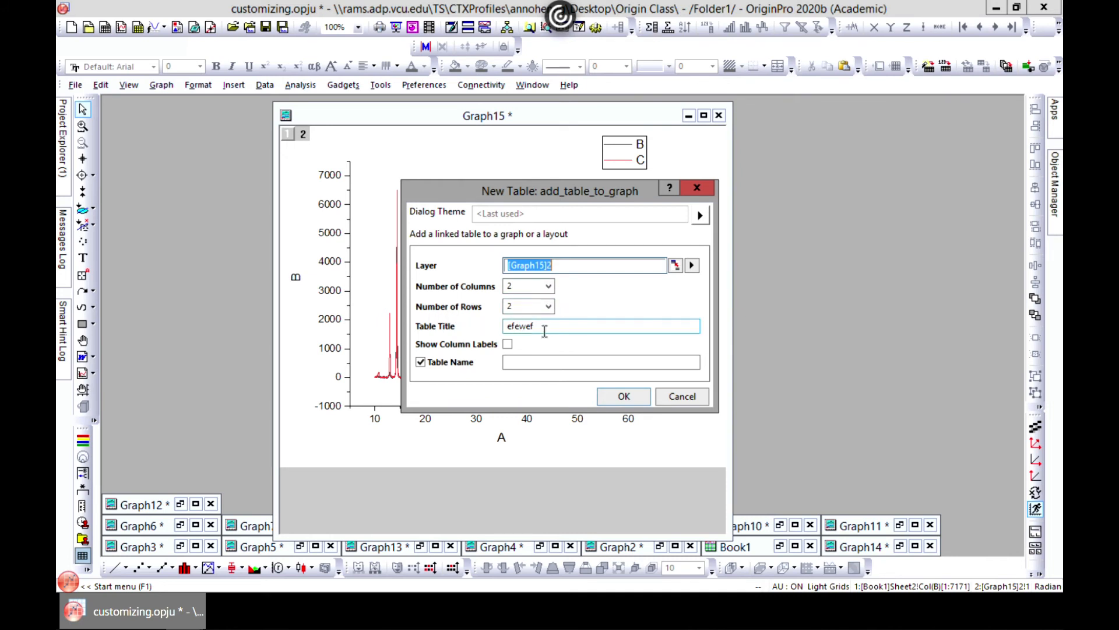
click(600, 325)
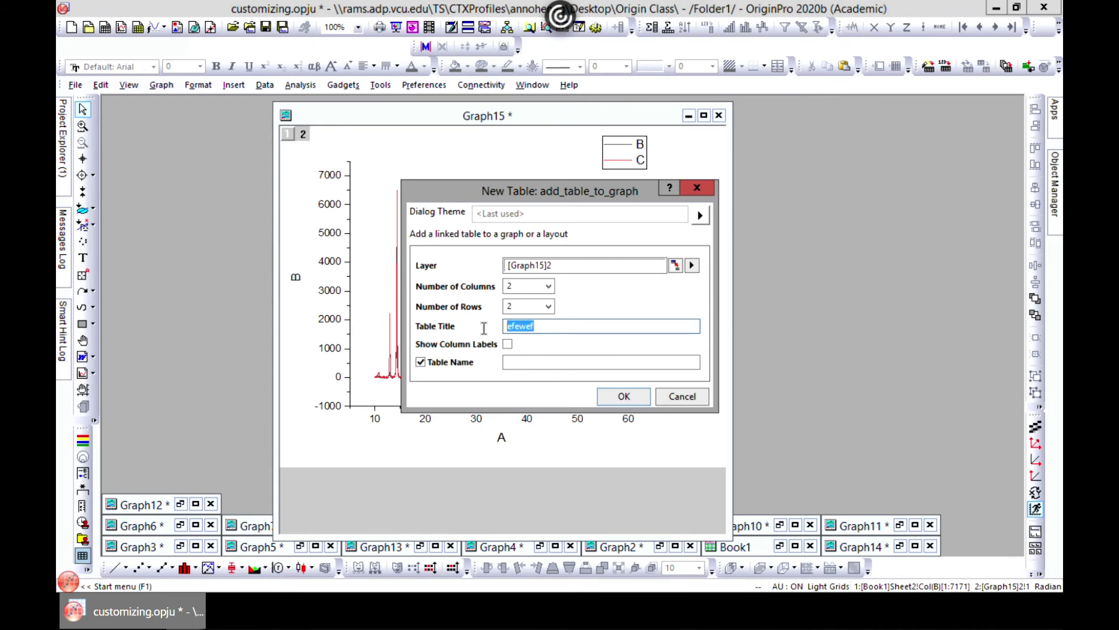
text(Hi)
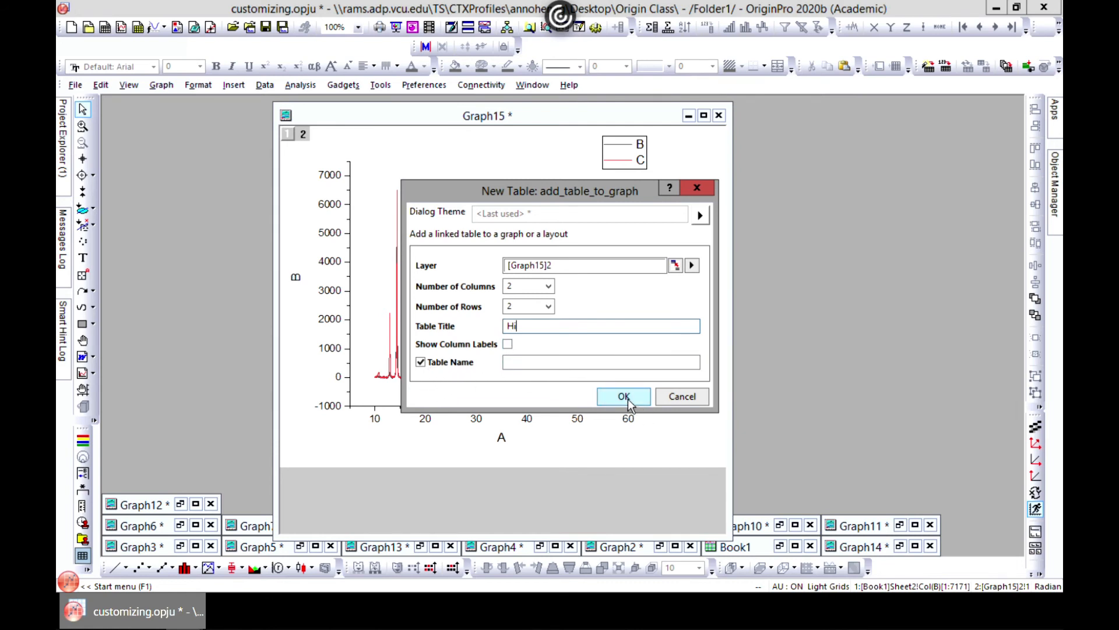
click(623, 397)
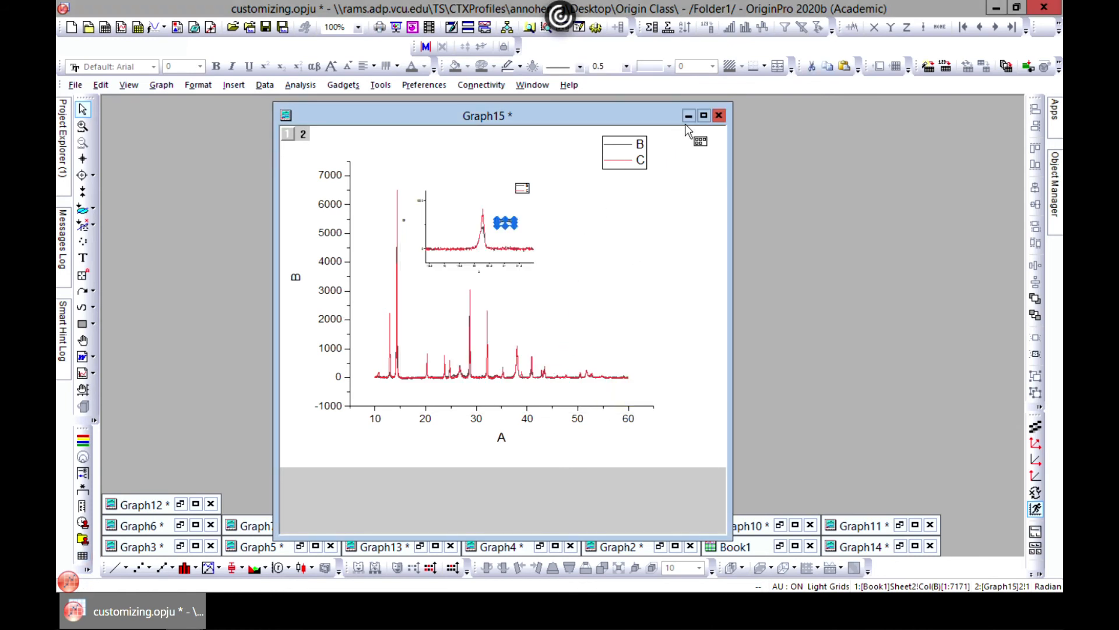
- Maximize Graph15, then draw and resize the Hi table area beside the peak inset
click(702, 115)
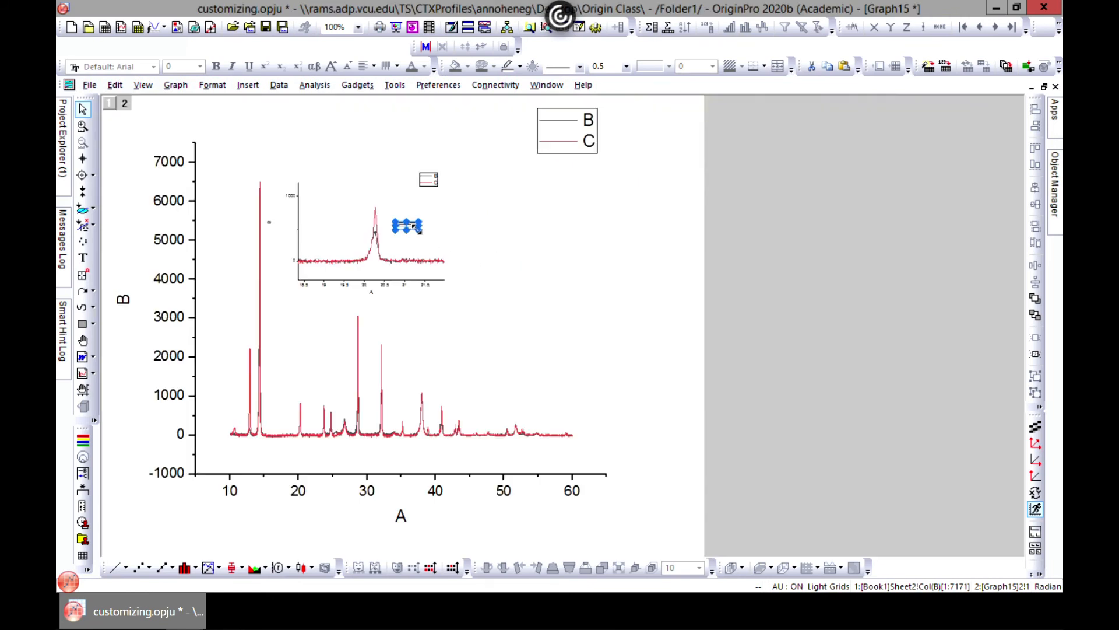
drag(407, 226, 454, 254)
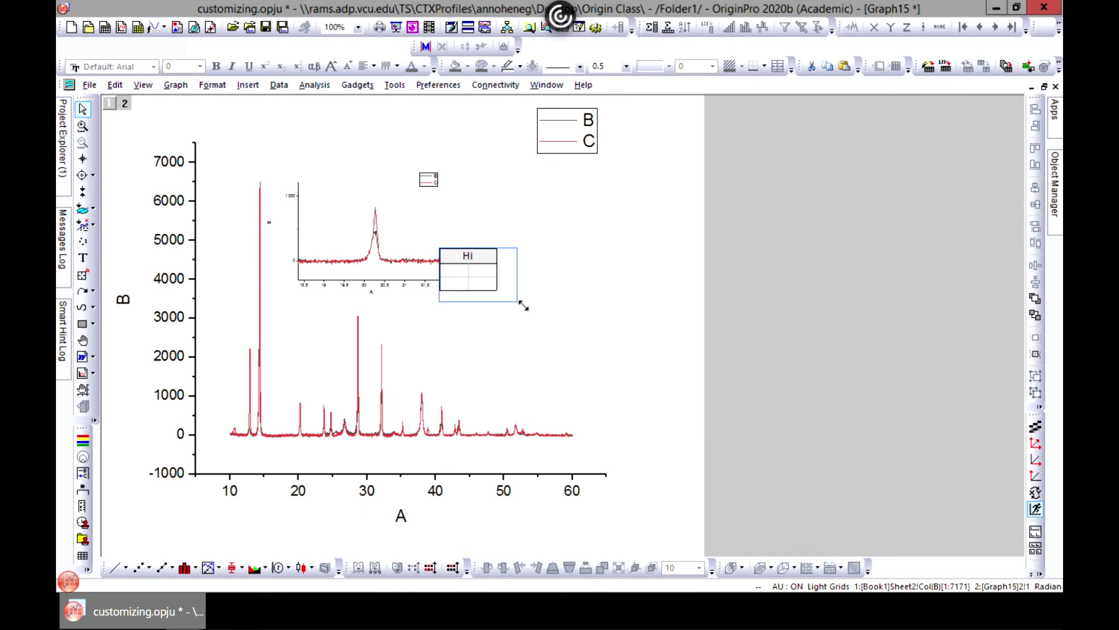
drag(467, 274, 460, 336)
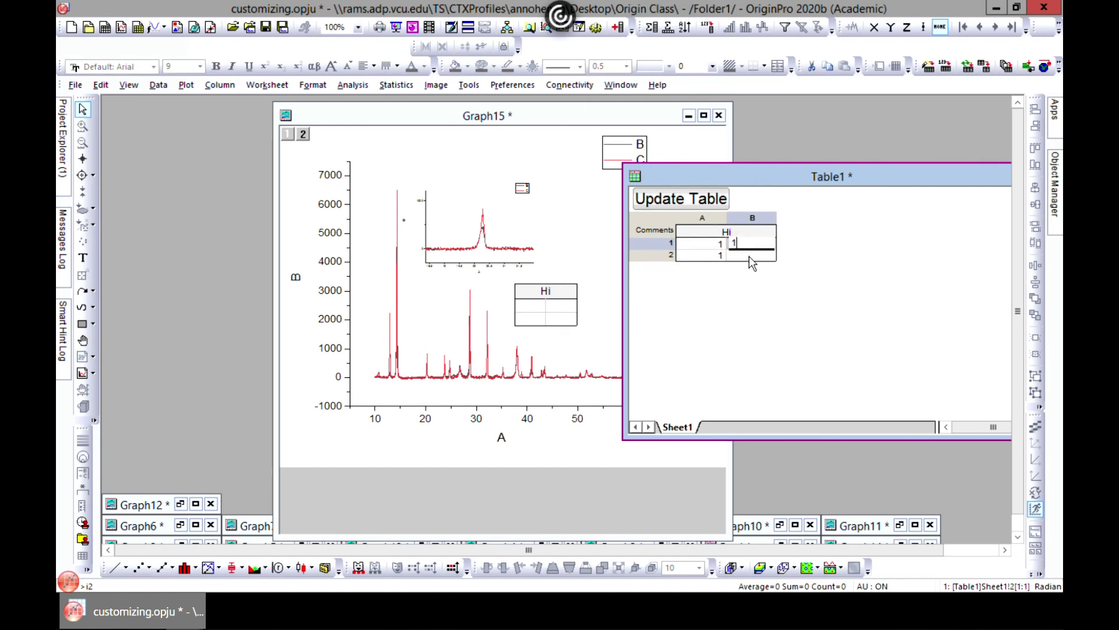
- Confirm the last 1 in Table1, close the worksheet, and nudge the Hi table left
click(680, 199)
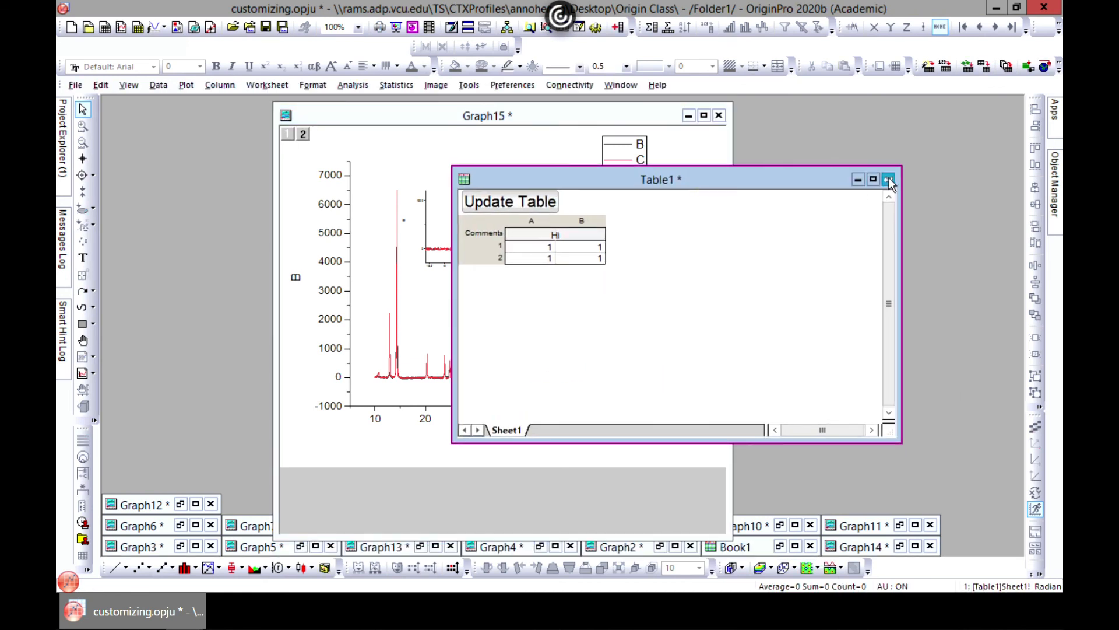
click(888, 179)
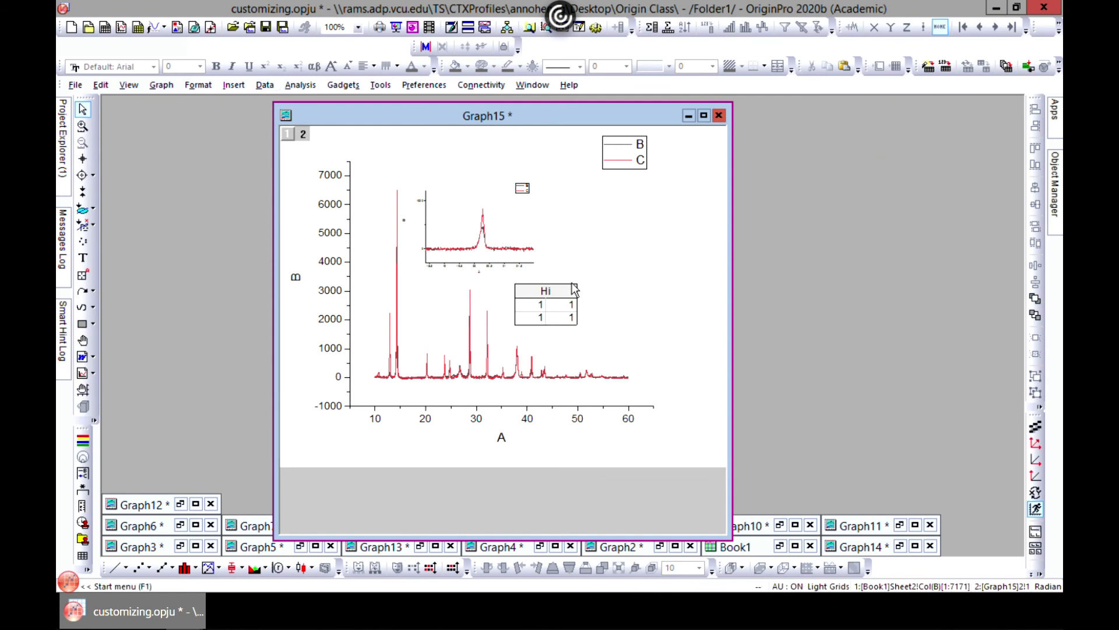
drag(559, 290, 544, 305)
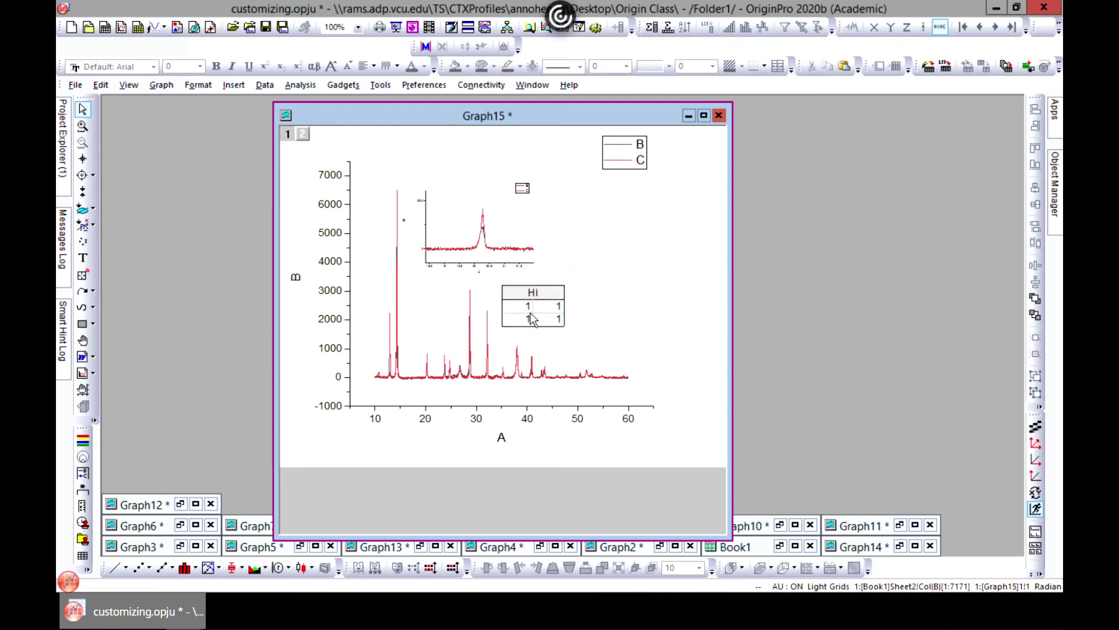
right_click(531, 306)
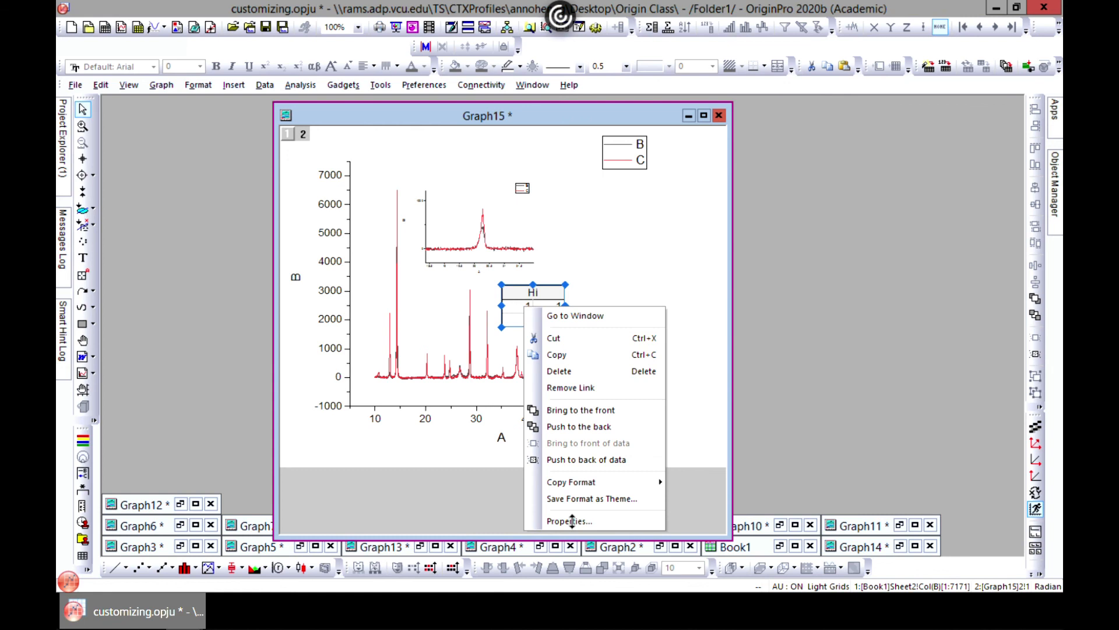
click(568, 521)
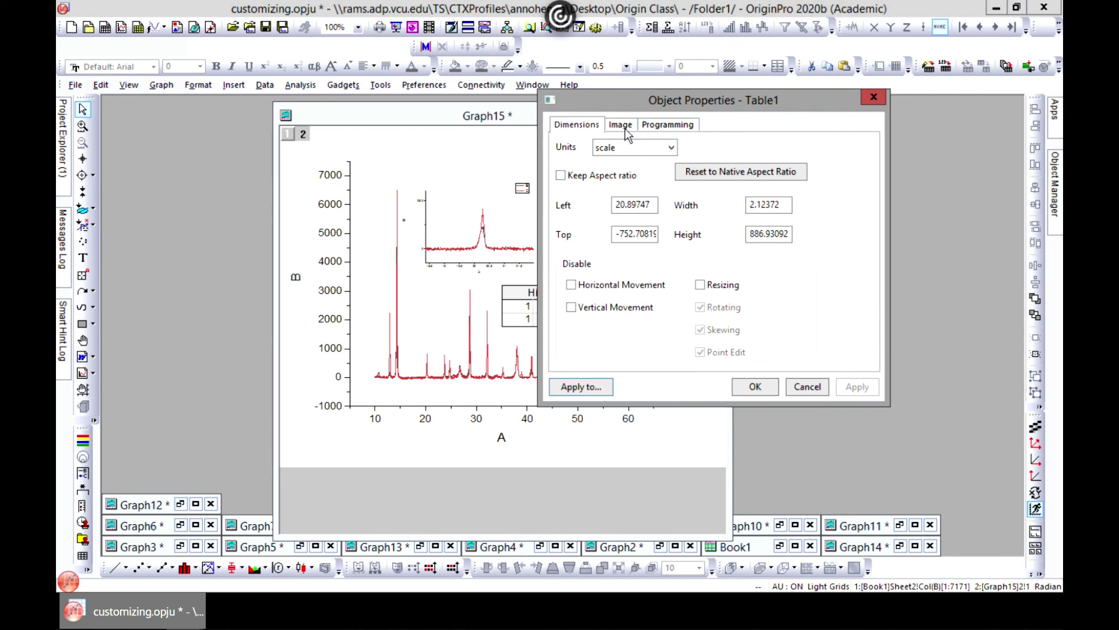
click(620, 124)
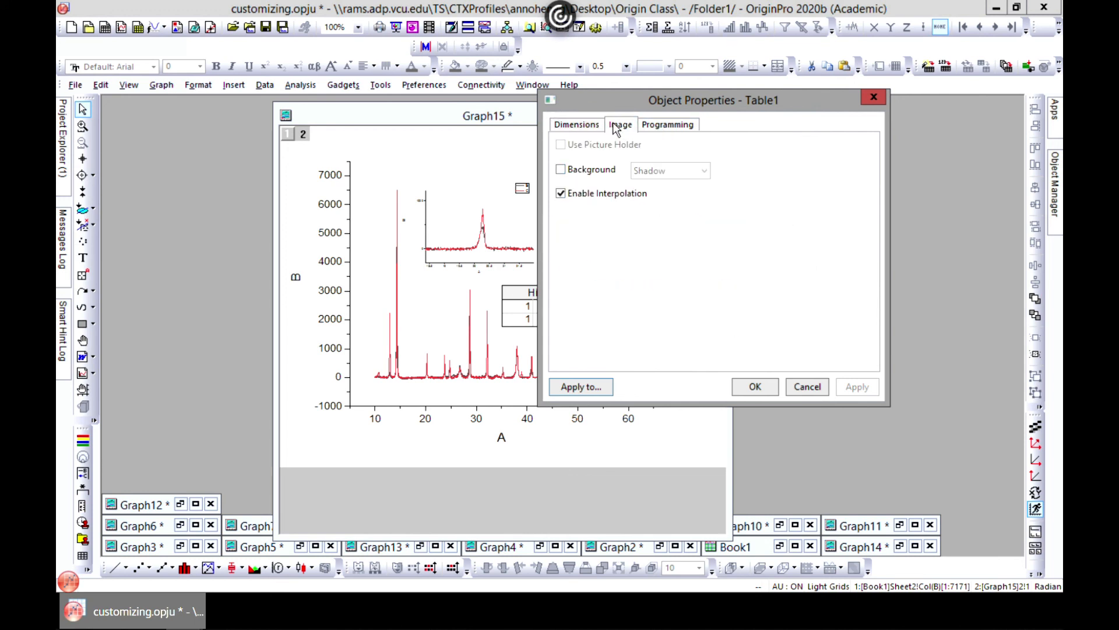
click(561, 169)
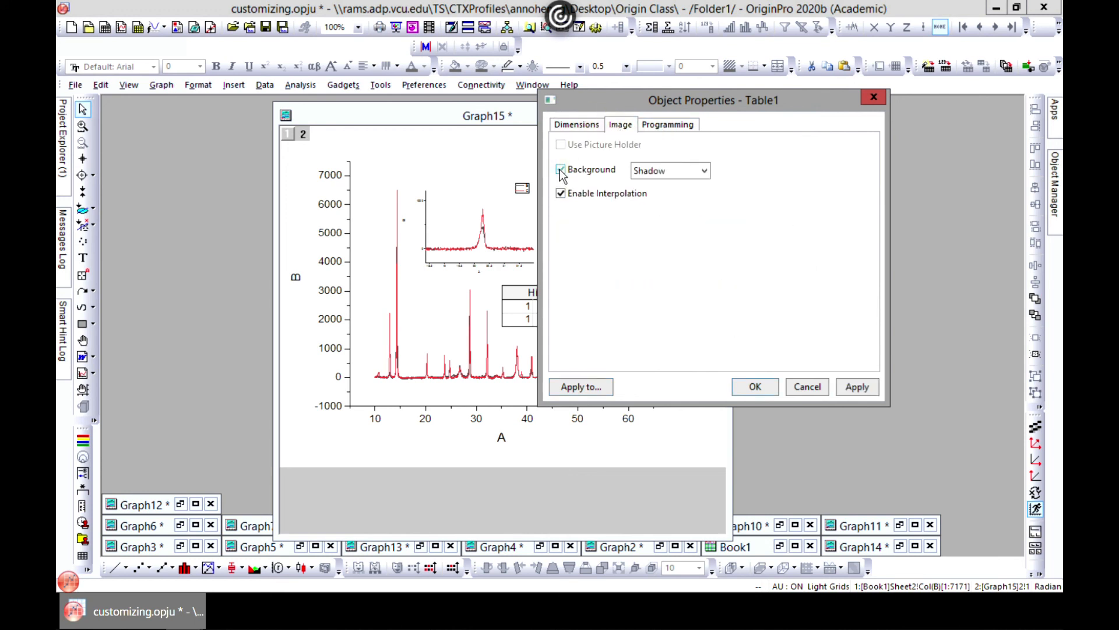
click(576, 125)
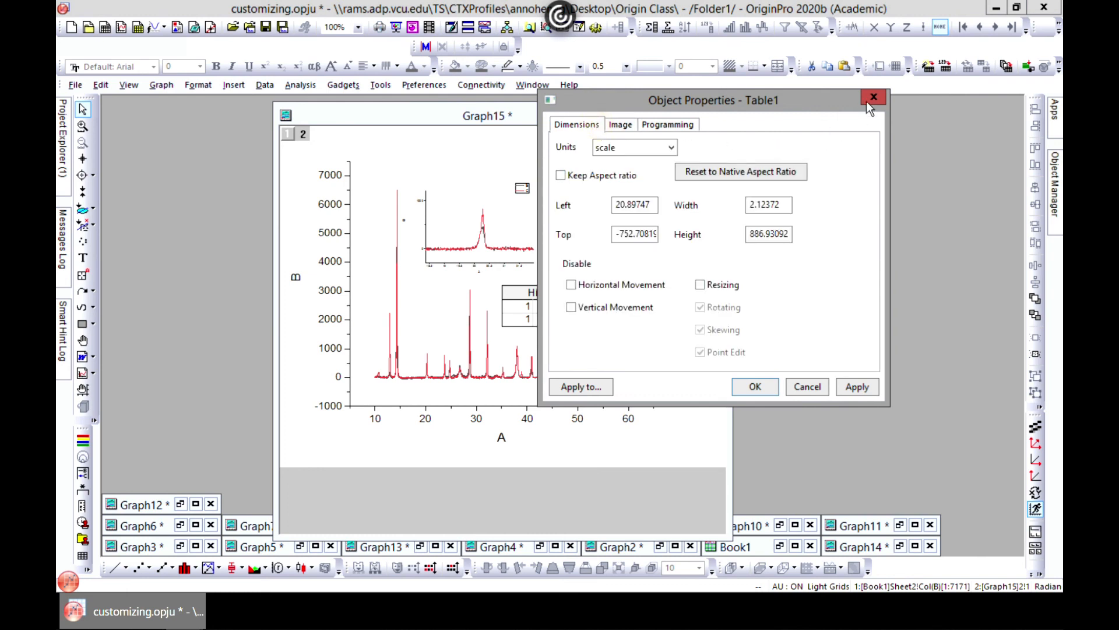
click(873, 96)
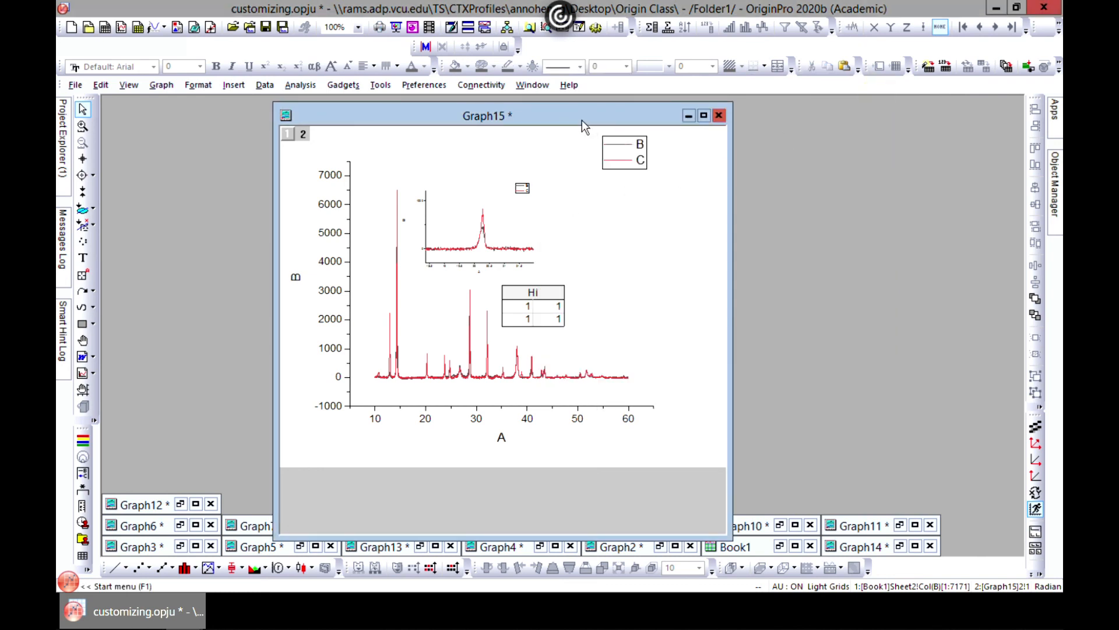
drag(488, 116, 532, 113)
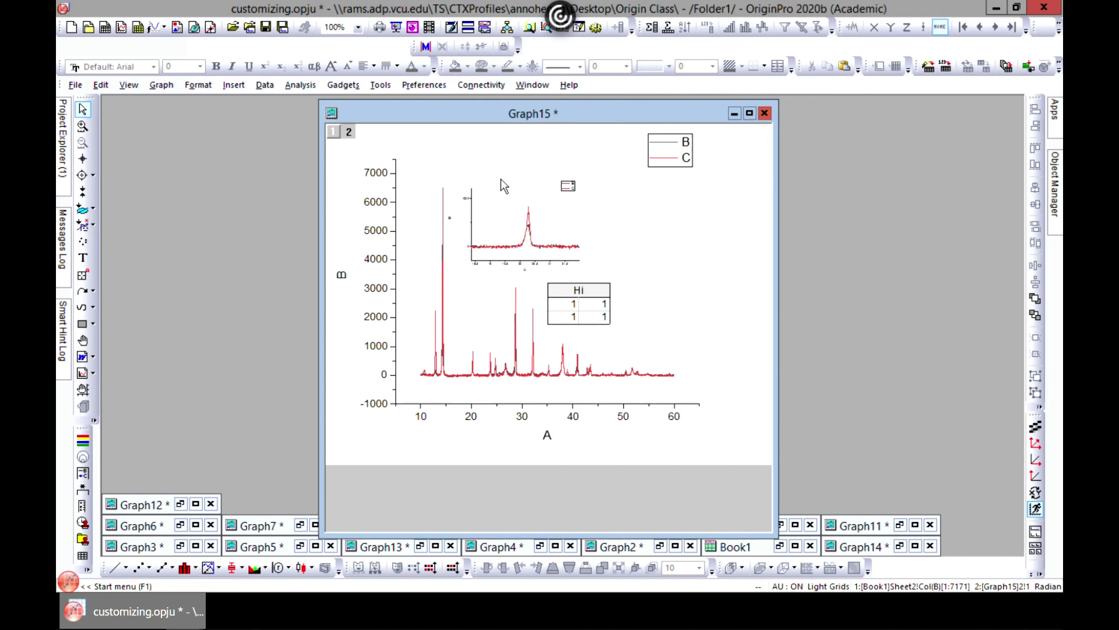
mouse_move(487, 363)
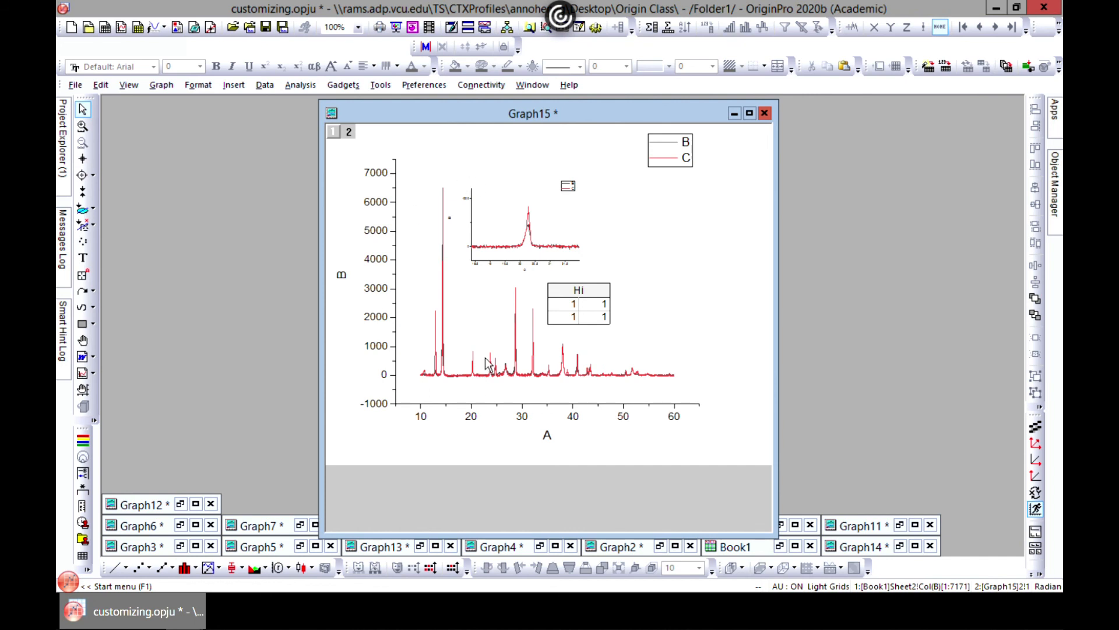
mouse_move(534, 306)
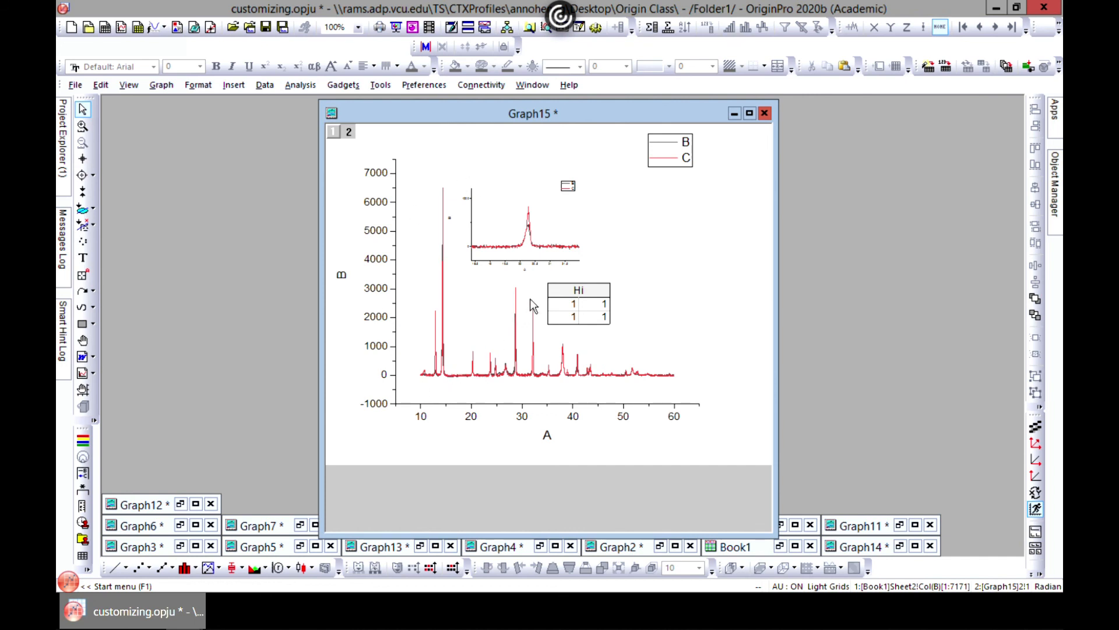